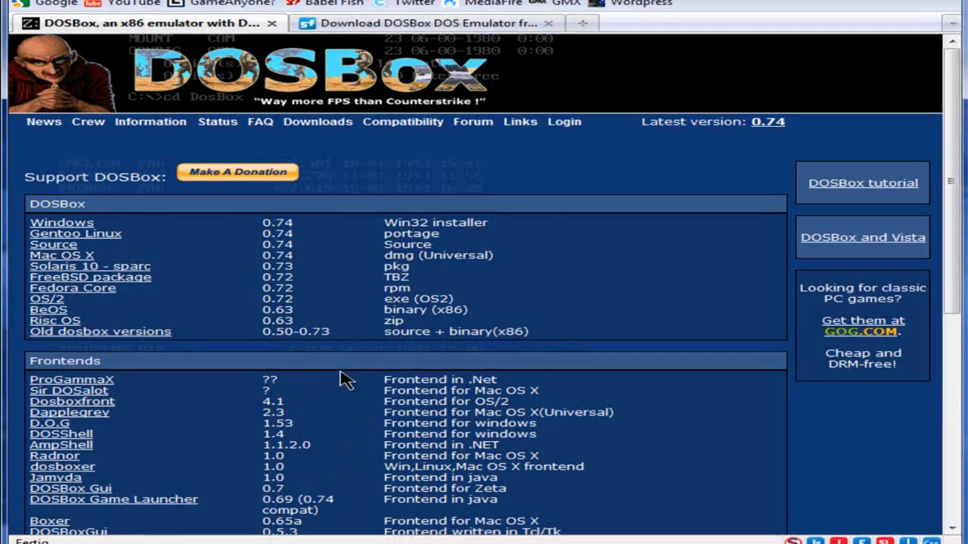
mouse_move(693, 179)
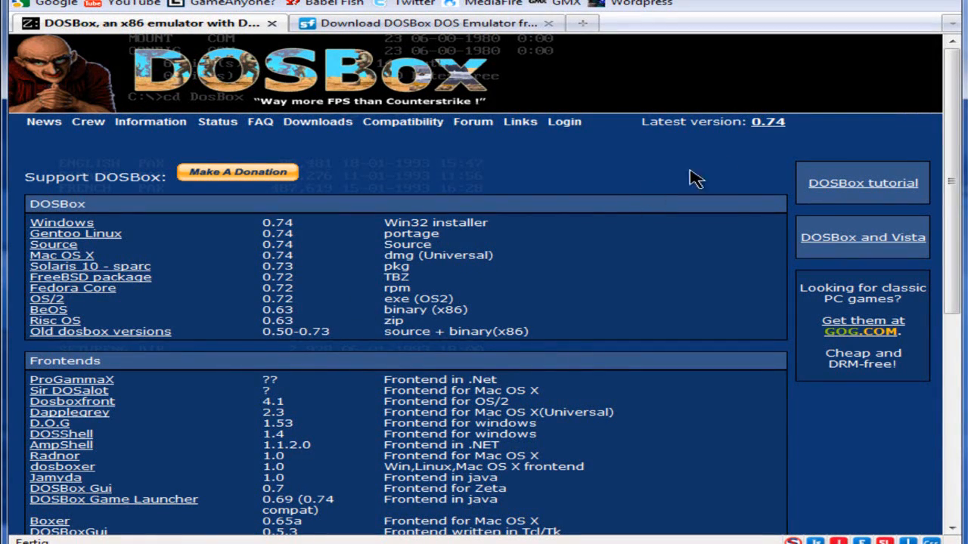
mouse_move(770, 144)
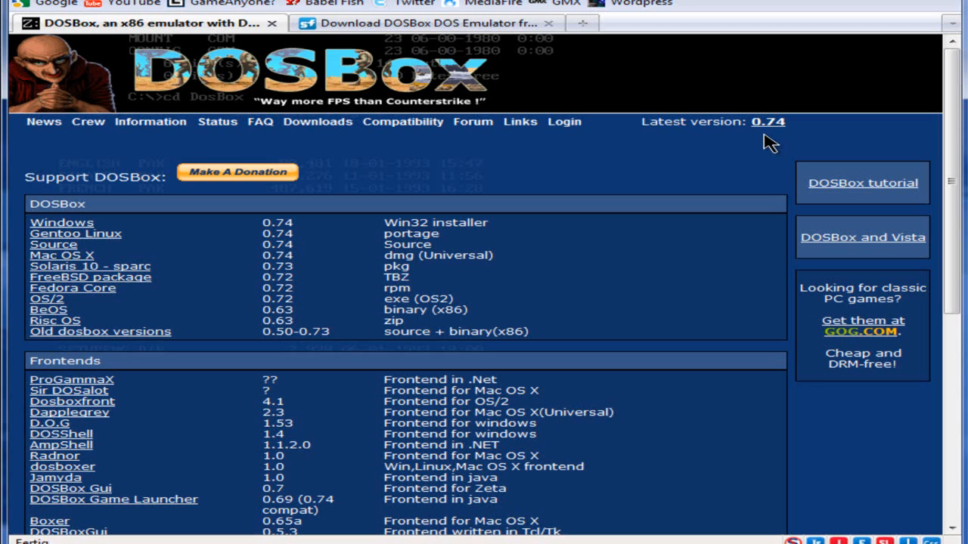
mouse_move(83, 227)
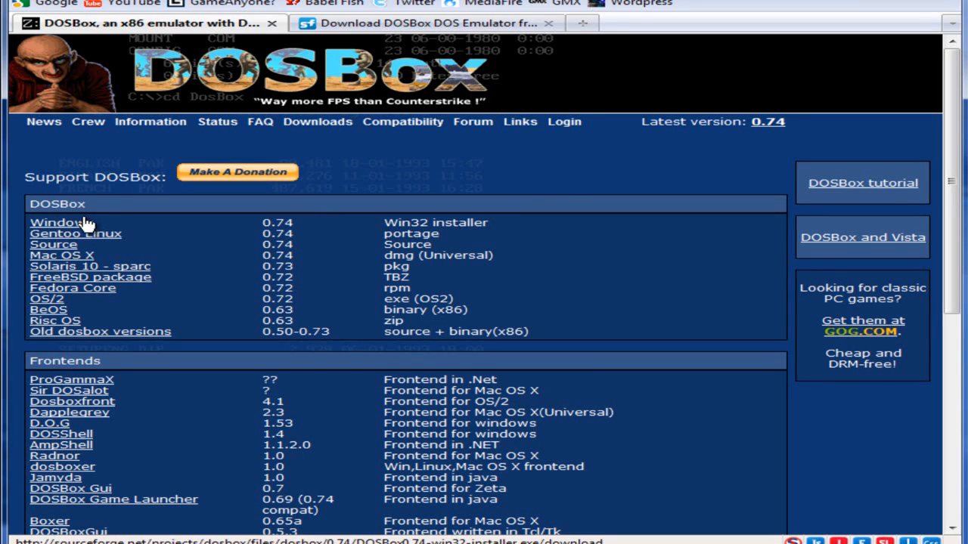
mouse_move(55, 261)
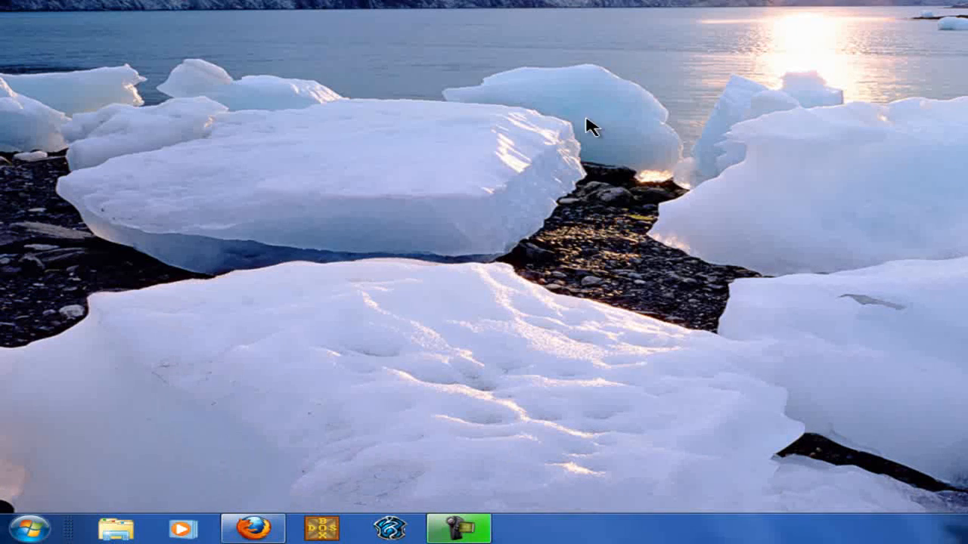
mouse_move(39, 488)
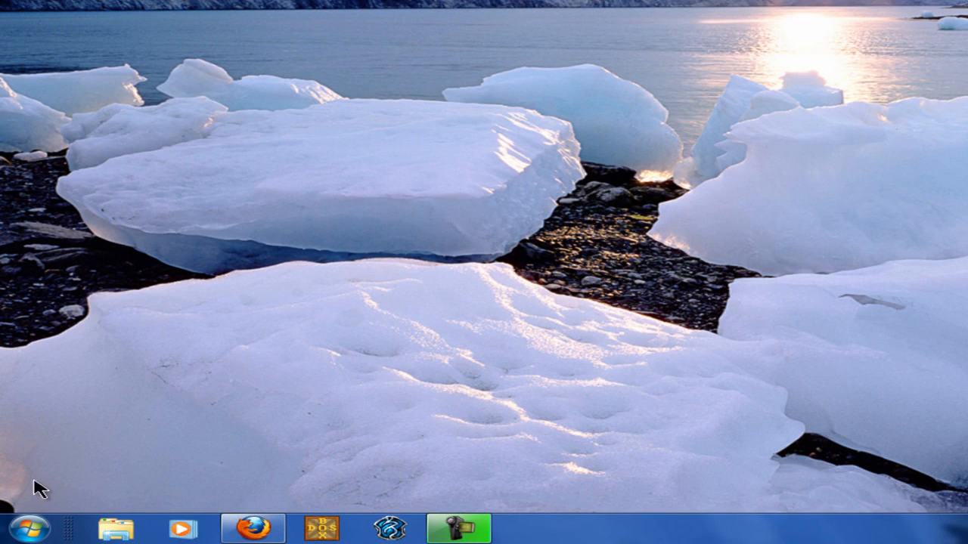
Step: Launch the DOSBox 0.74 Options shortcut from All Programs > DOSBox-0.74 > Options, opening dosbox-0.74.conf in Notepad
click(30, 525)
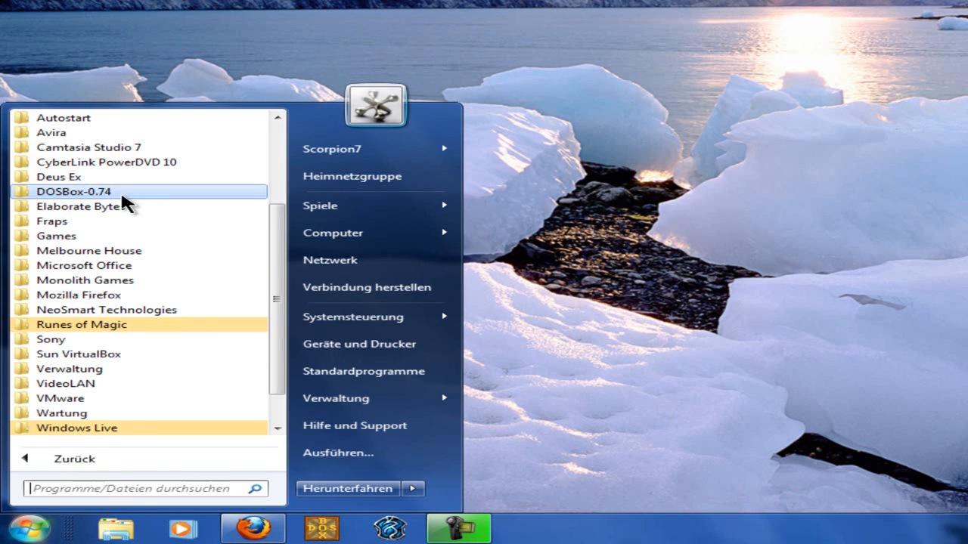
click(73, 190)
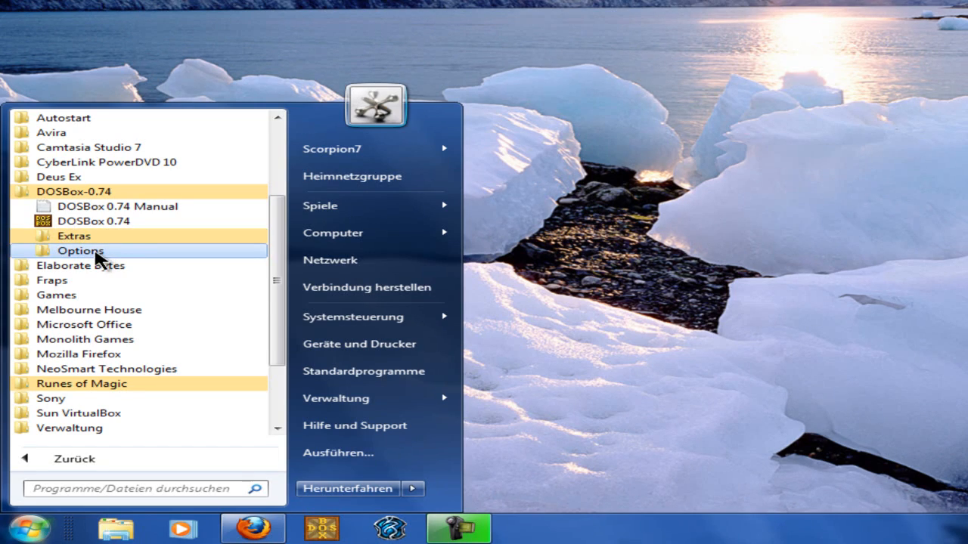
click(80, 250)
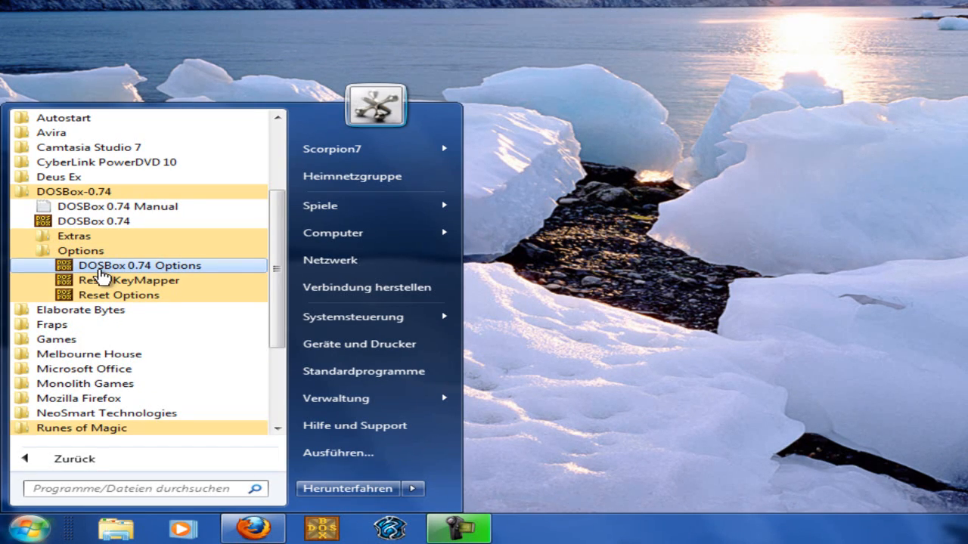
click(139, 266)
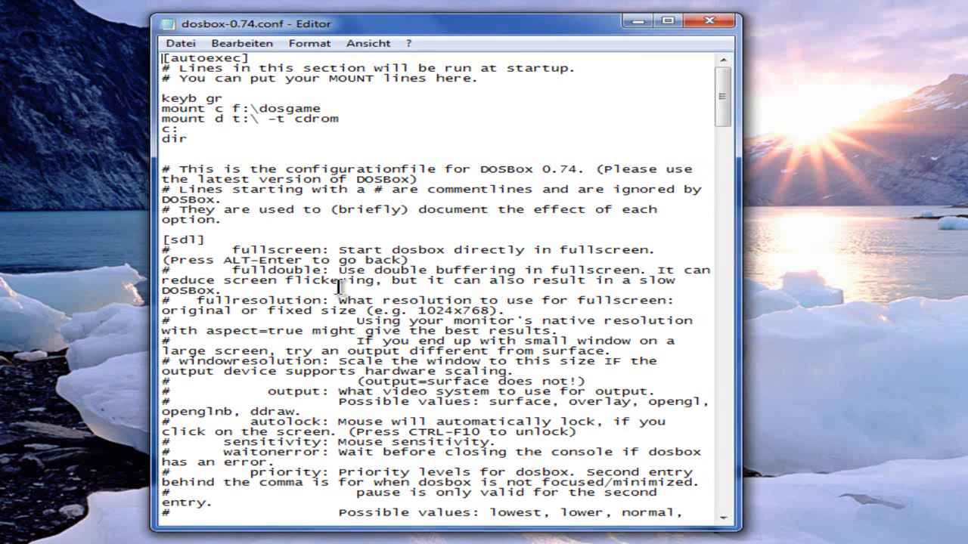
mouse_move(446, 338)
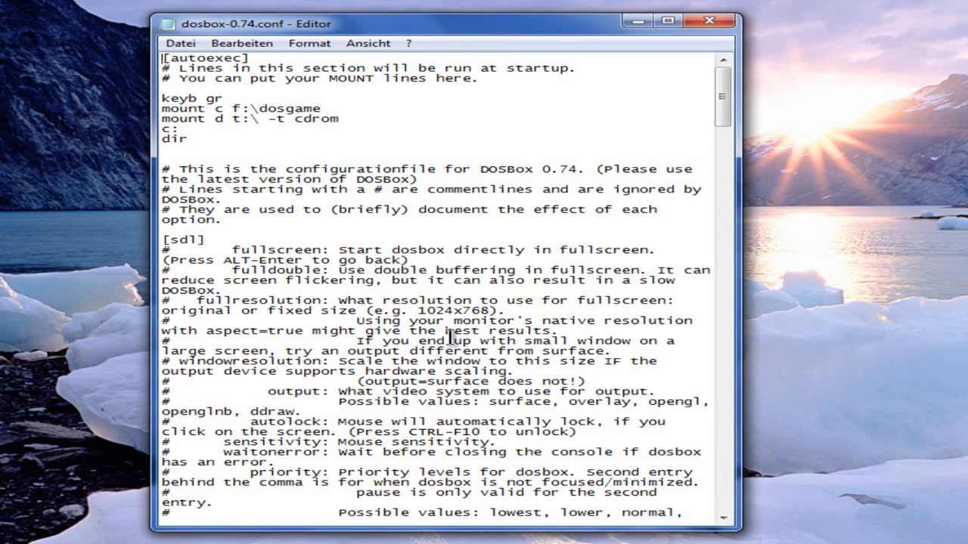
mouse_move(386, 284)
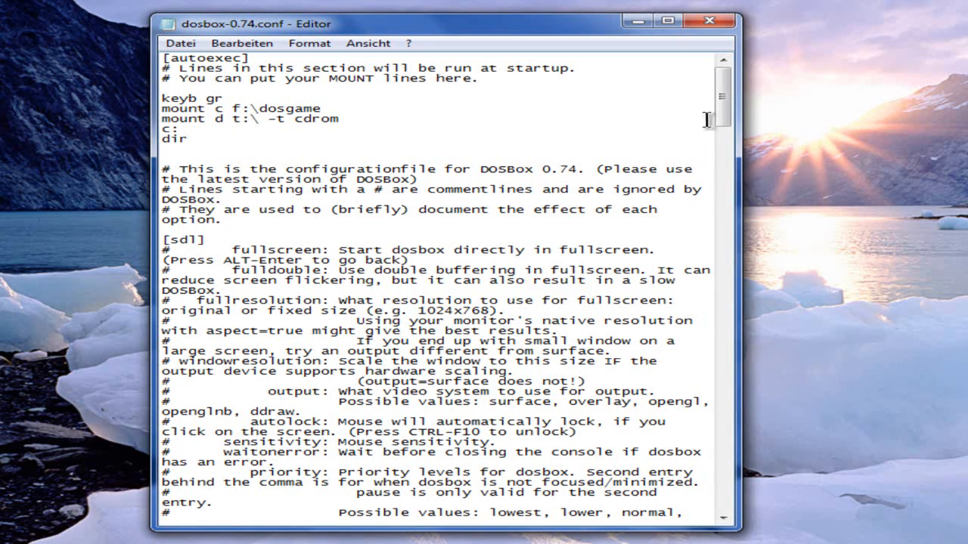
scroll(down, 3)
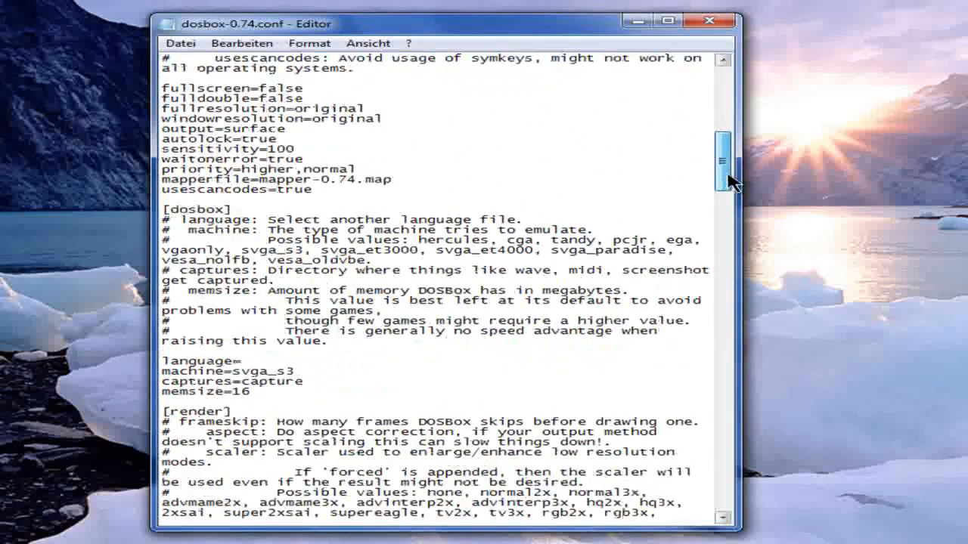
scroll(down, 3)
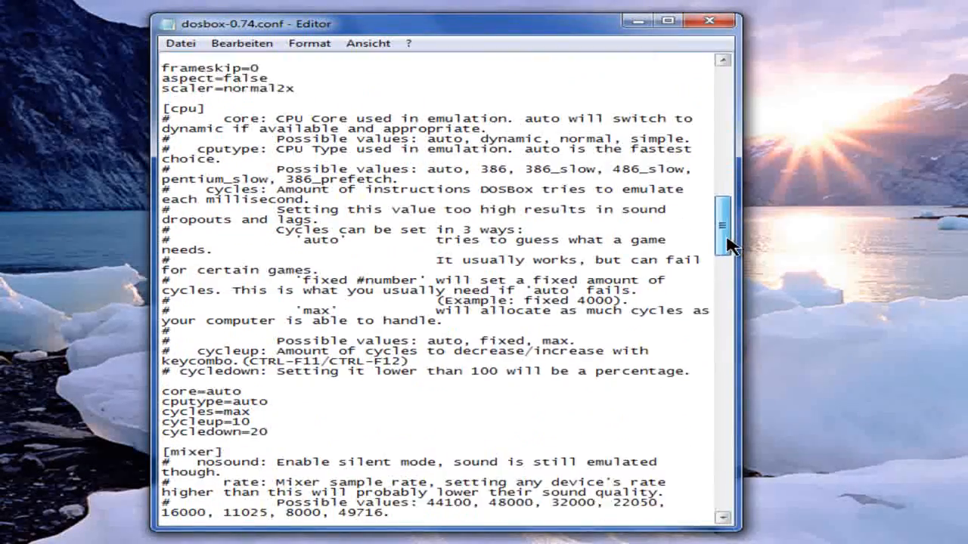
scroll(down, 3)
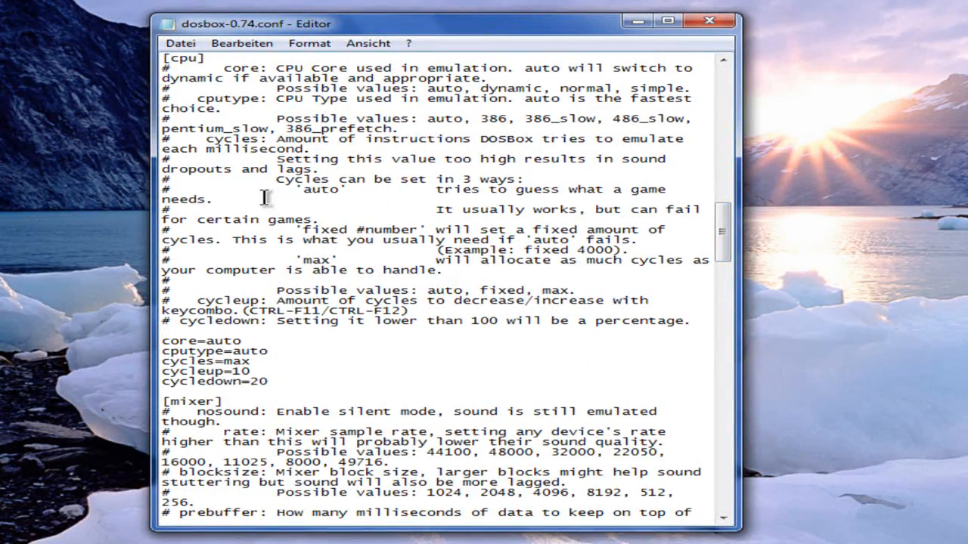
mouse_move(468, 80)
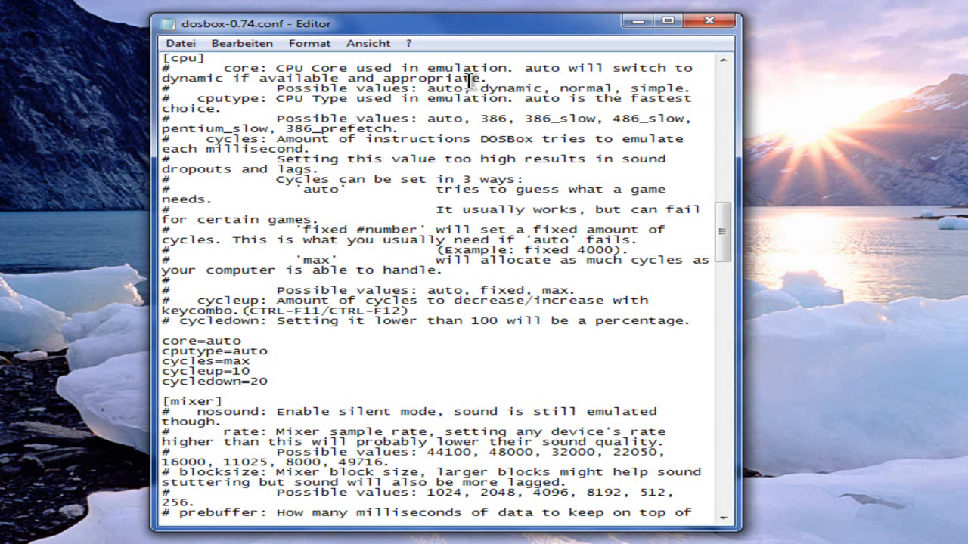
mouse_move(477, 152)
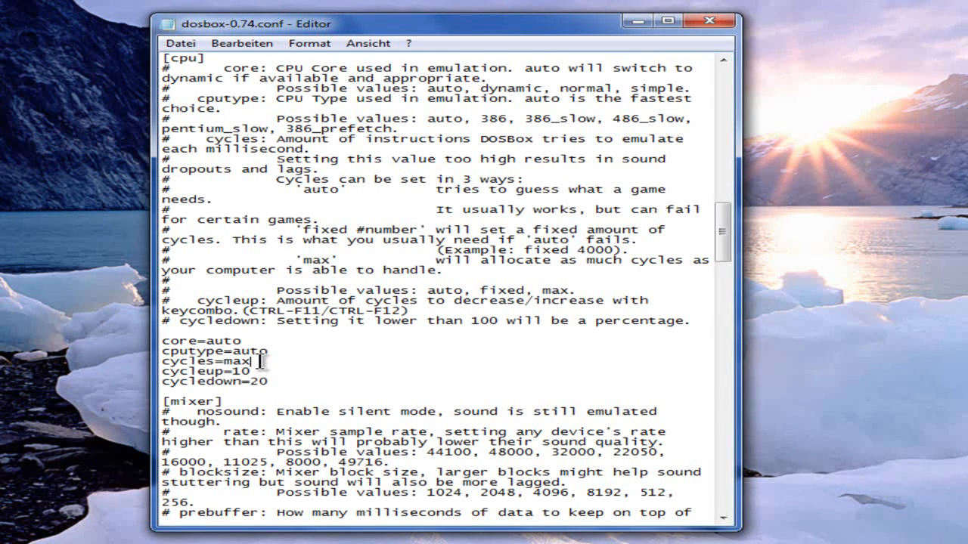
key(Backspace)
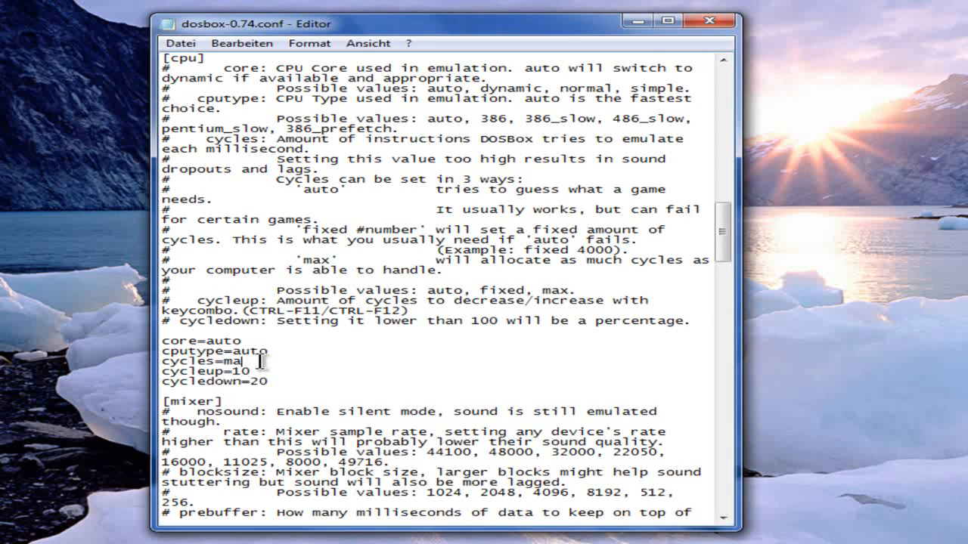
key(BackSpace)
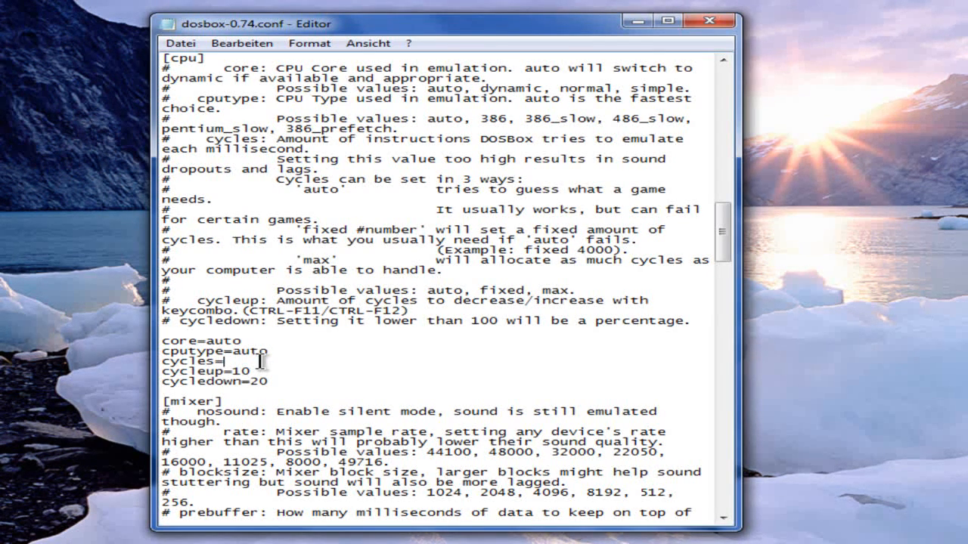
text(3000)
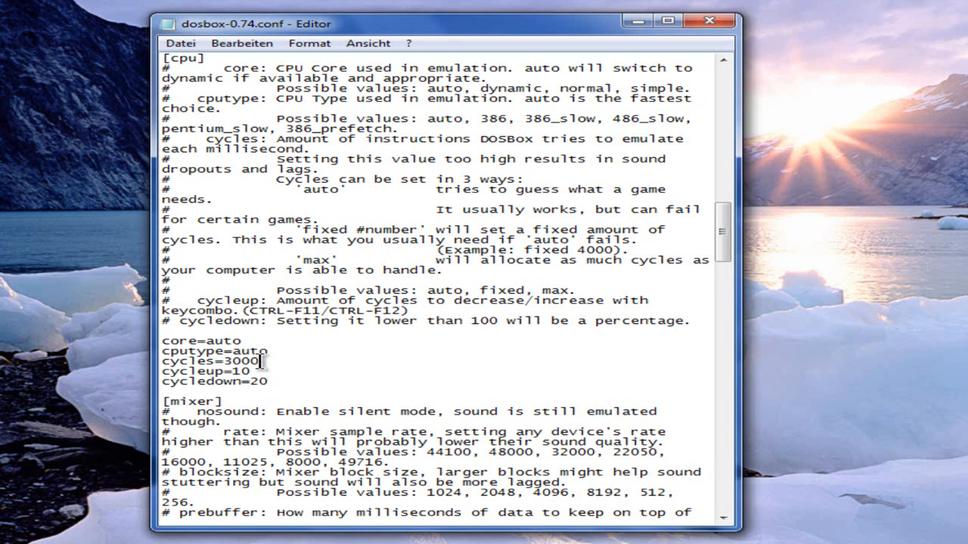
text(m)
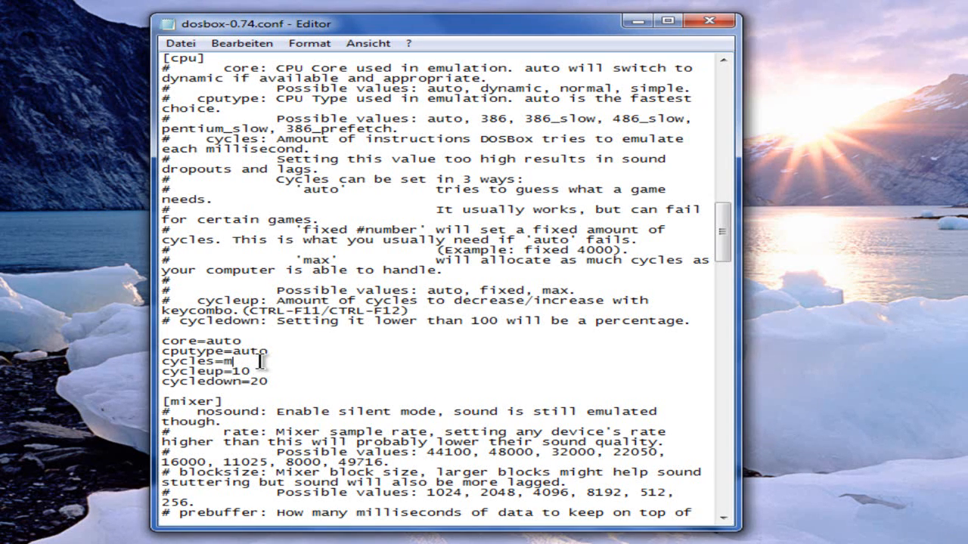
text(ax)
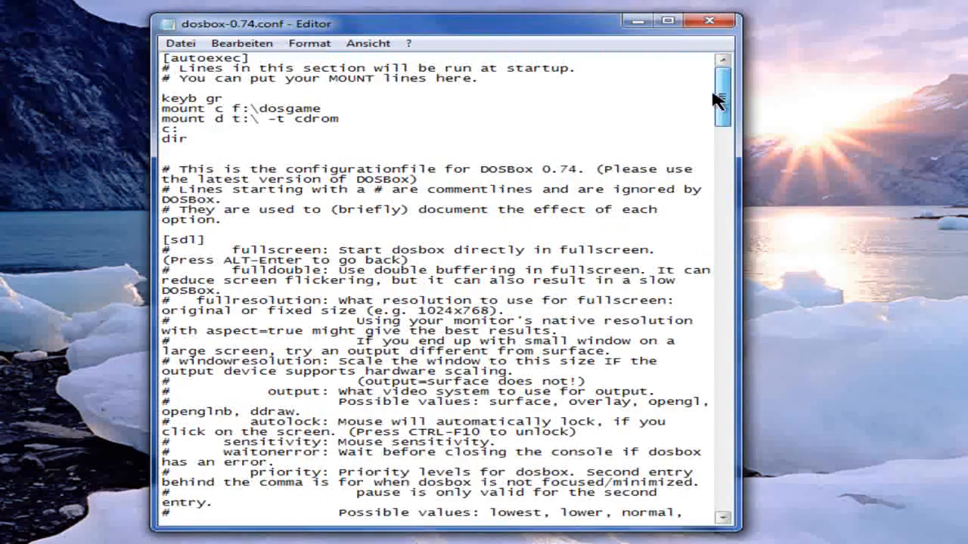
mouse_move(272, 95)
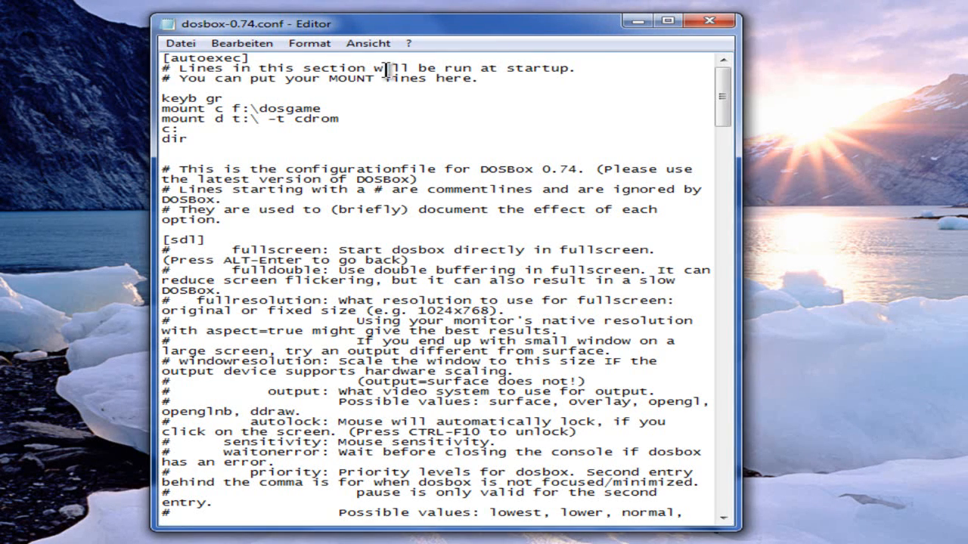
mouse_move(475, 79)
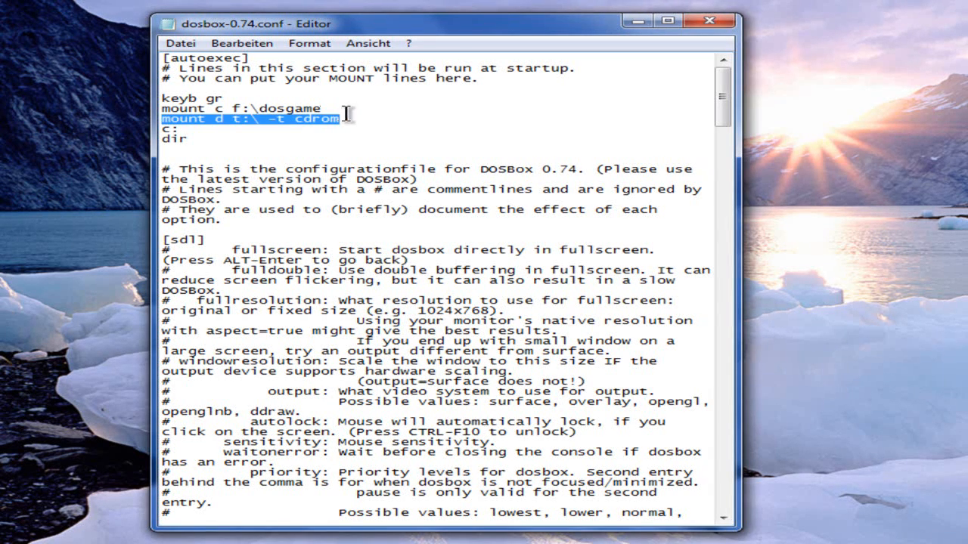
mouse_move(266, 165)
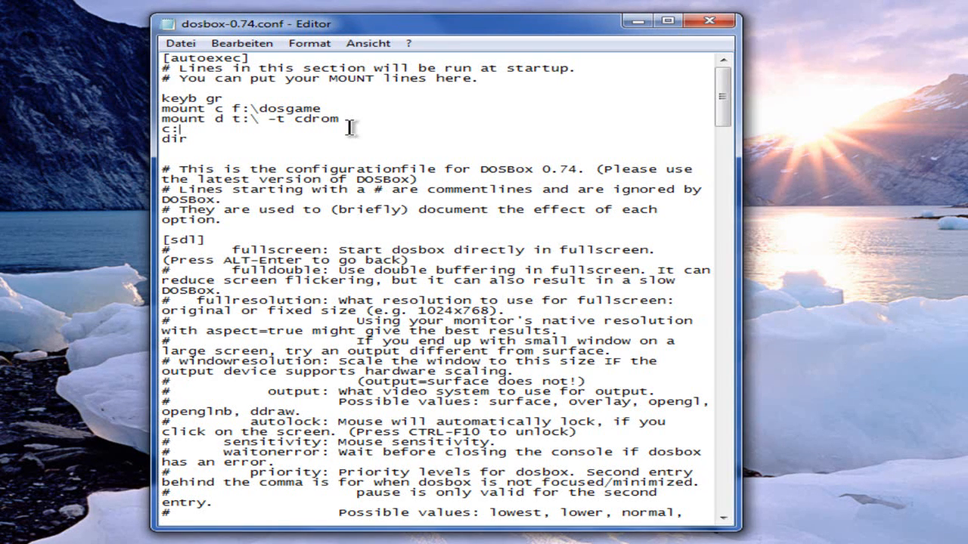
mouse_move(253, 127)
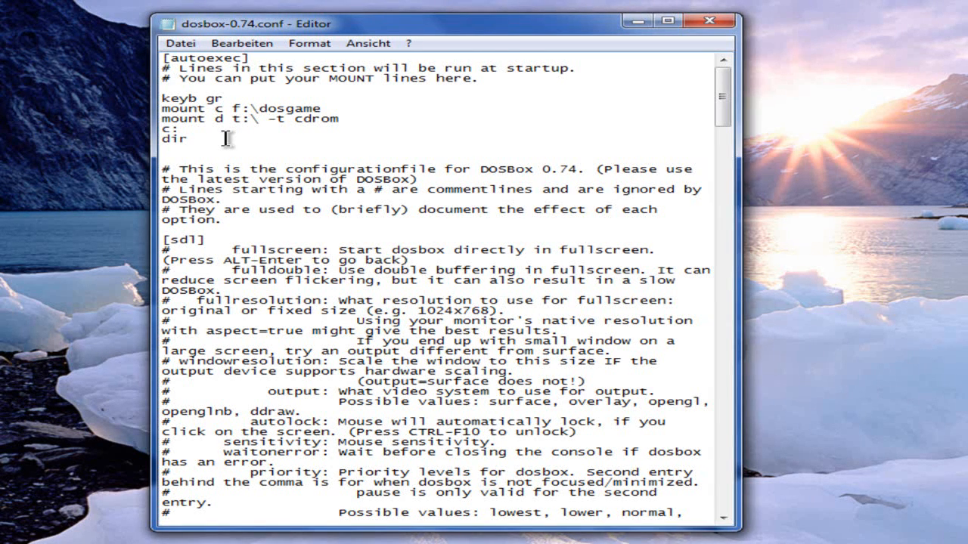
Step: Place the insertion point after the dir line in the [autoexec] section
click(182, 43)
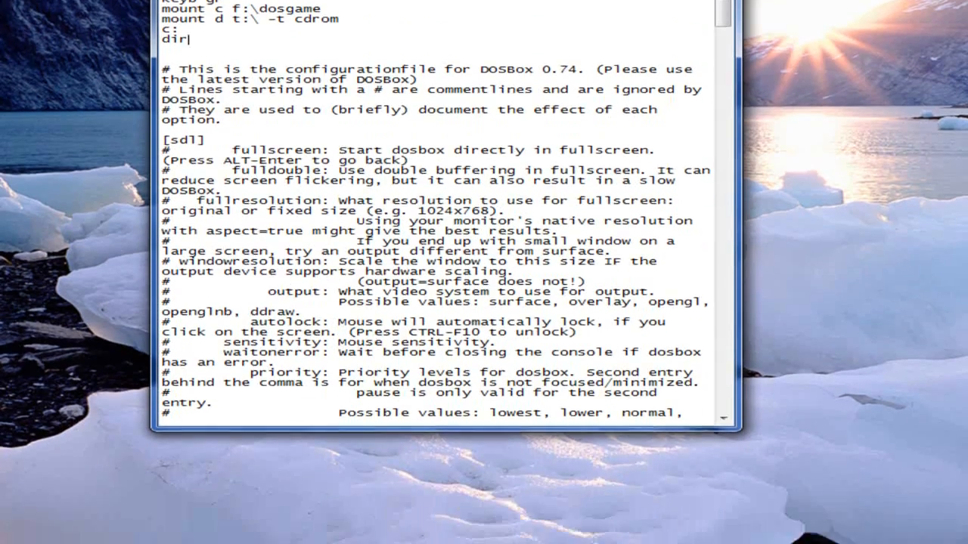
Step: Launch DOSBox 0.74 from All Programs so the edited config mounts drives C and D
click(15, 528)
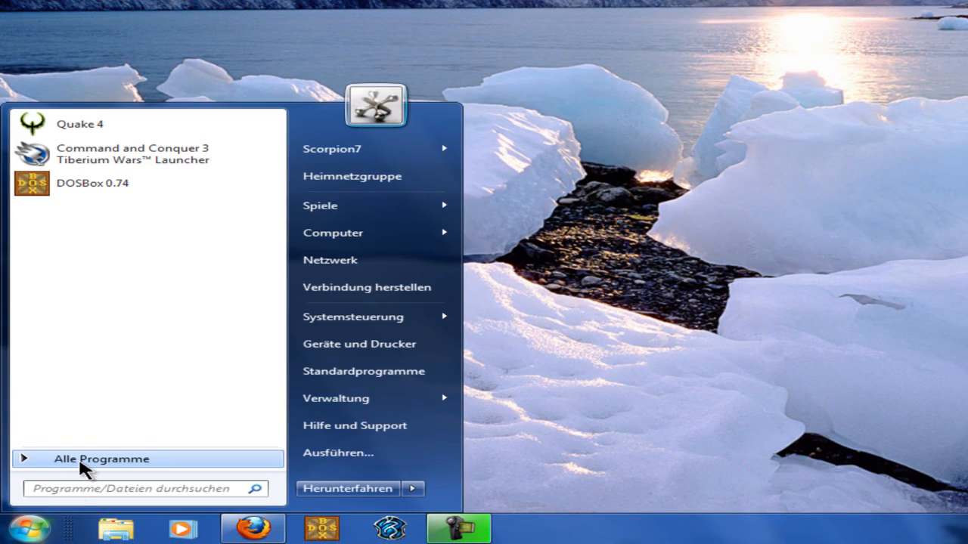
click(100, 458)
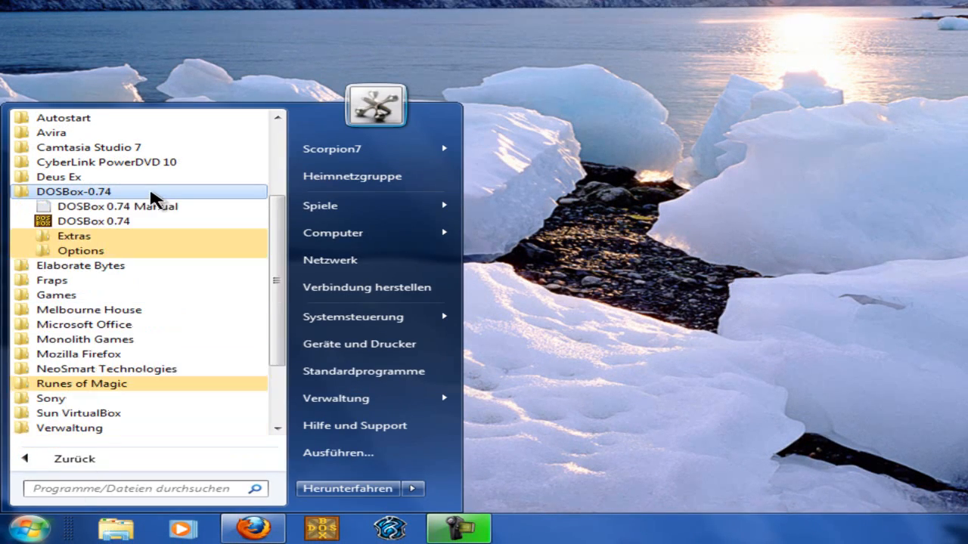
mouse_move(111, 227)
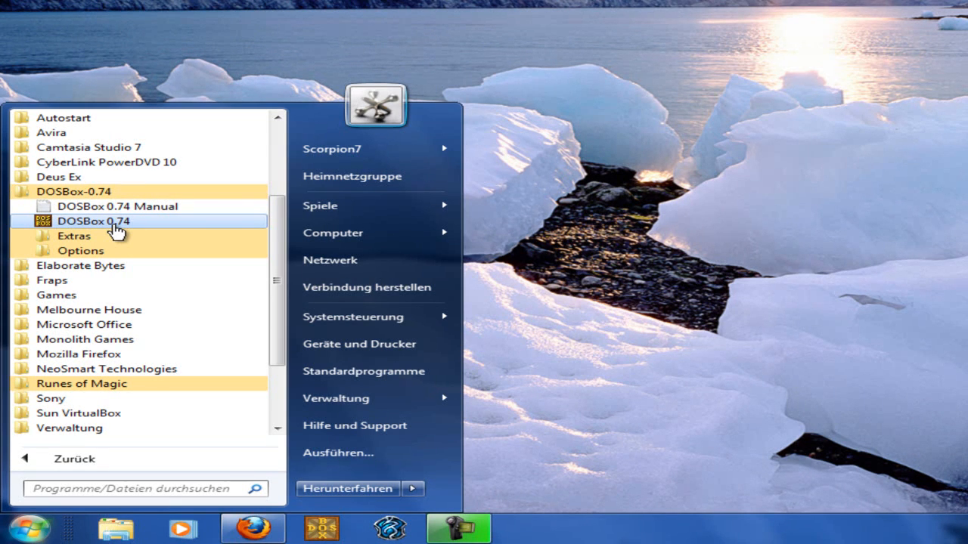
click(93, 221)
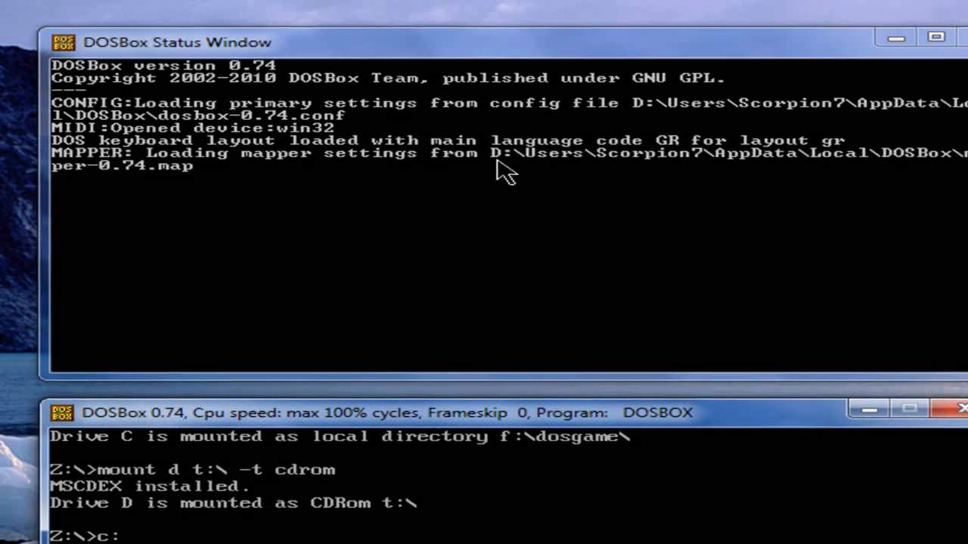
mouse_move(592, 253)
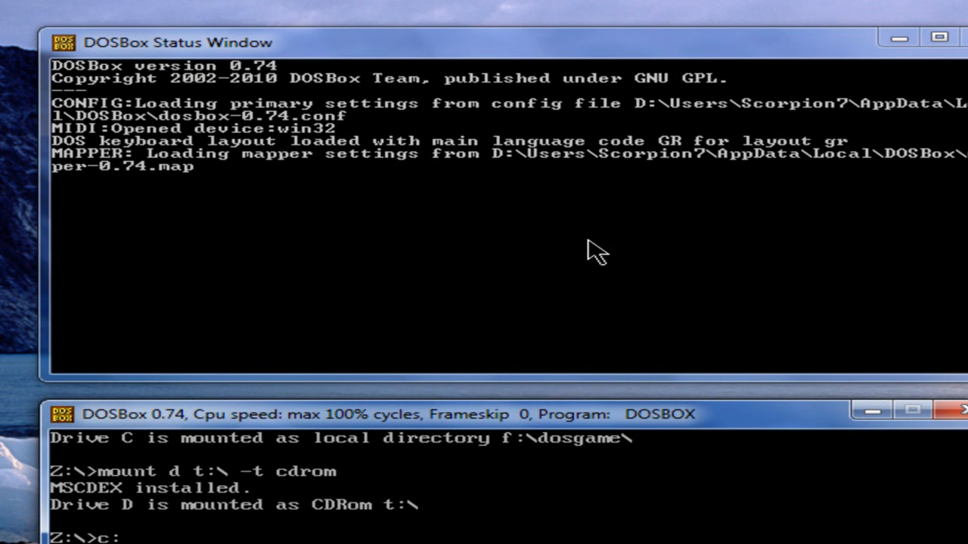
mouse_move(603, 260)
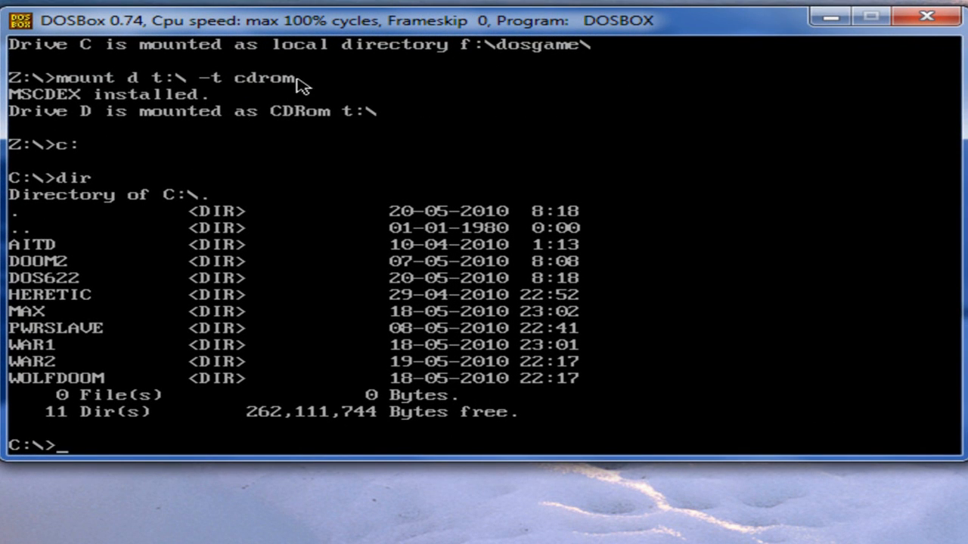
mouse_move(618, 58)
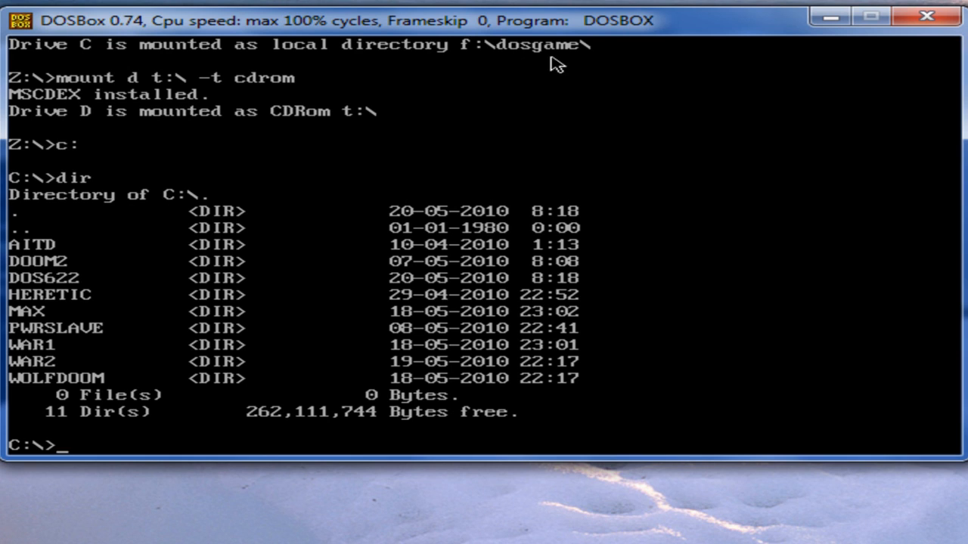
mouse_move(327, 90)
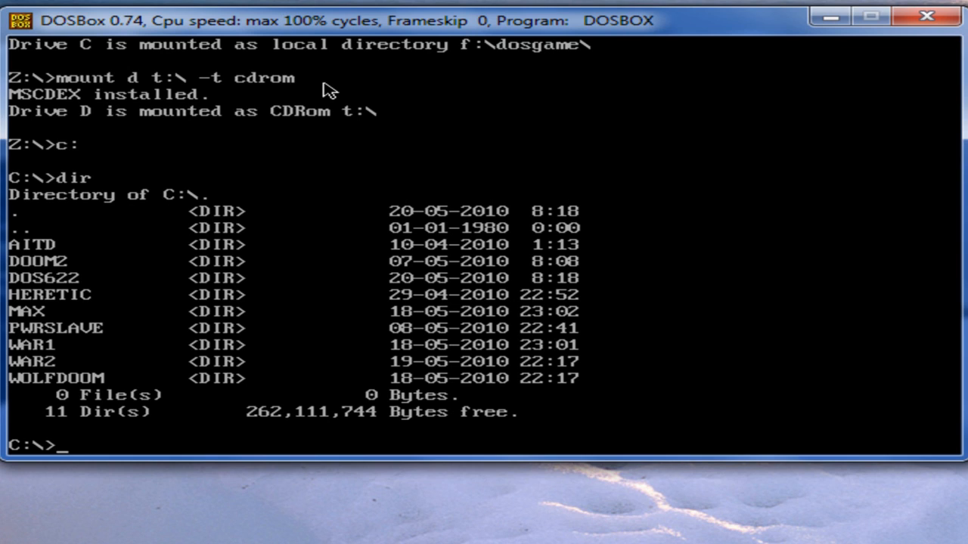
mouse_move(183, 112)
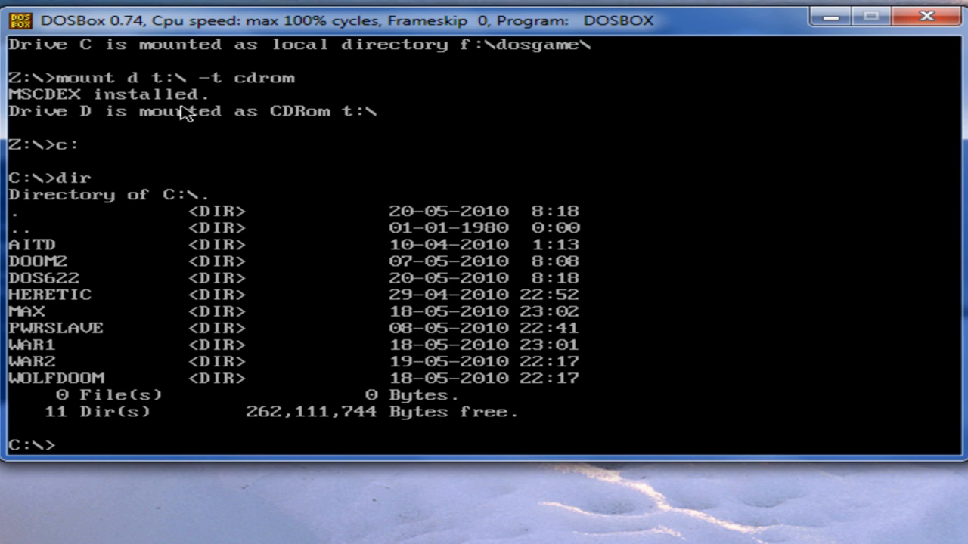
mouse_move(405, 119)
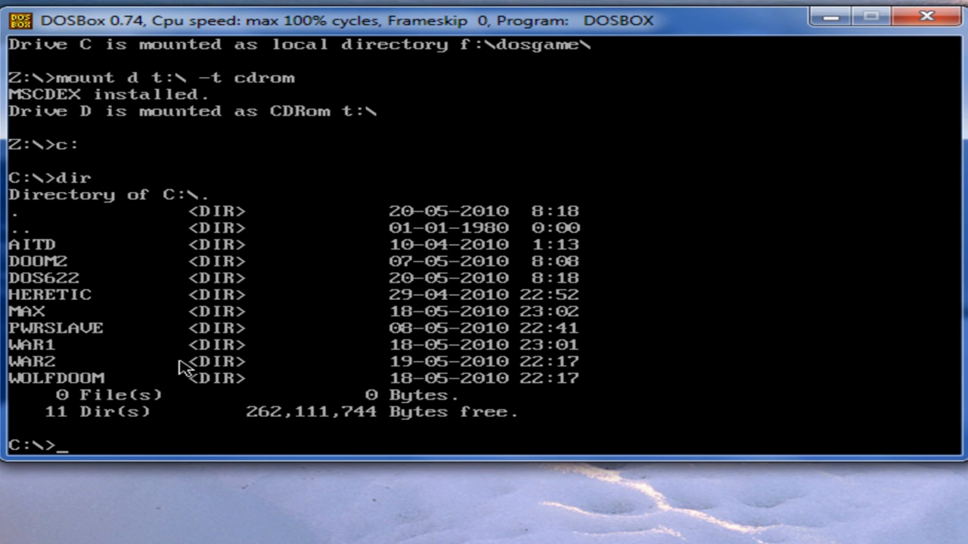
mouse_move(241, 331)
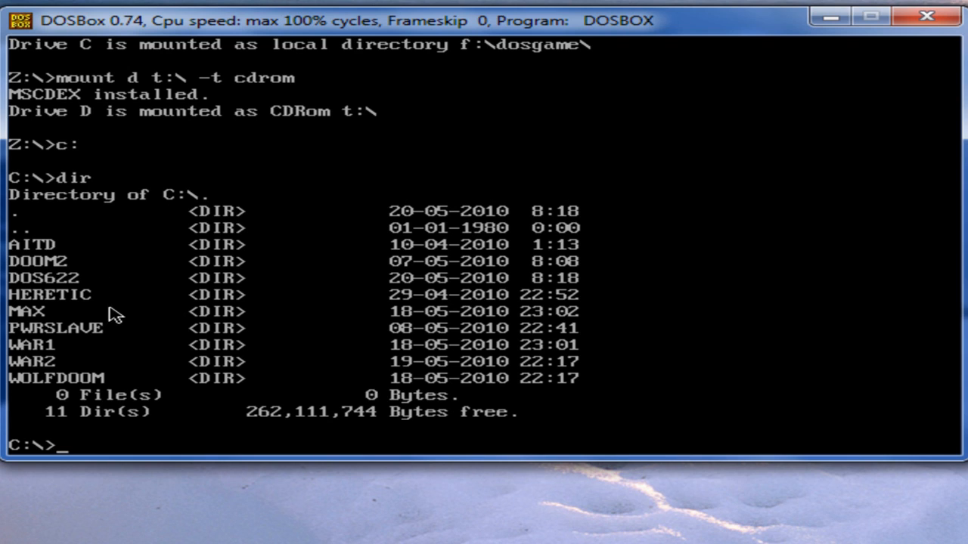
mouse_move(100, 267)
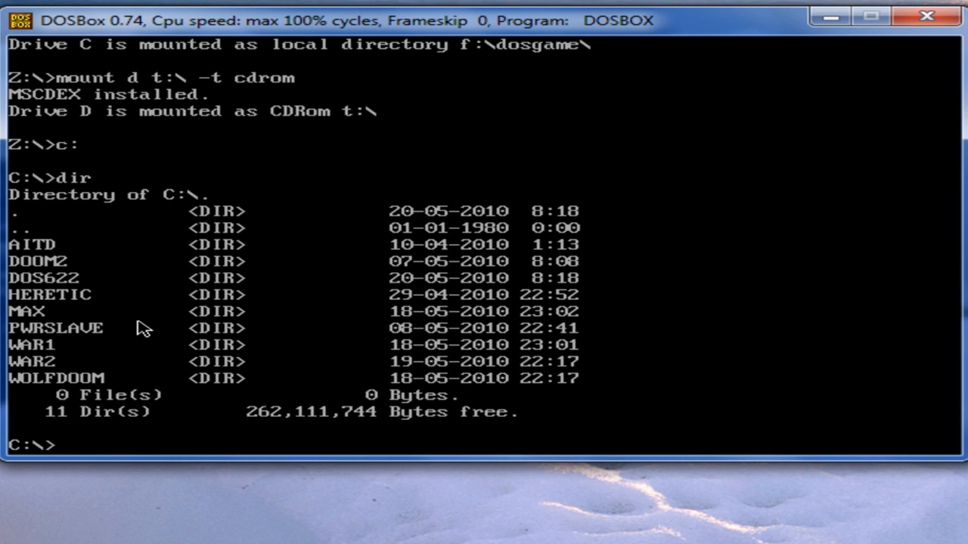
Step: Bring up the DOSBox keyboard mapper with Ctrl+F1
key(ctrl+f1)
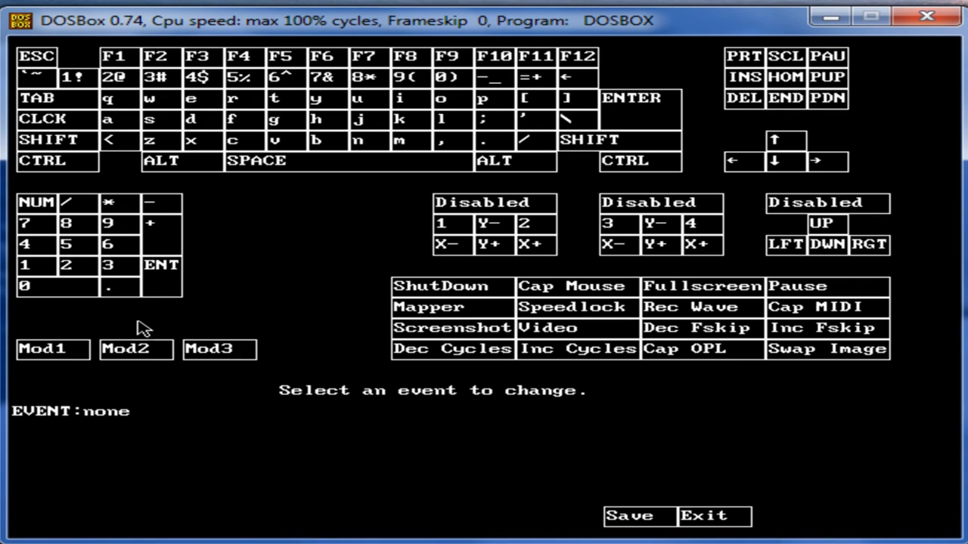
mouse_move(543, 173)
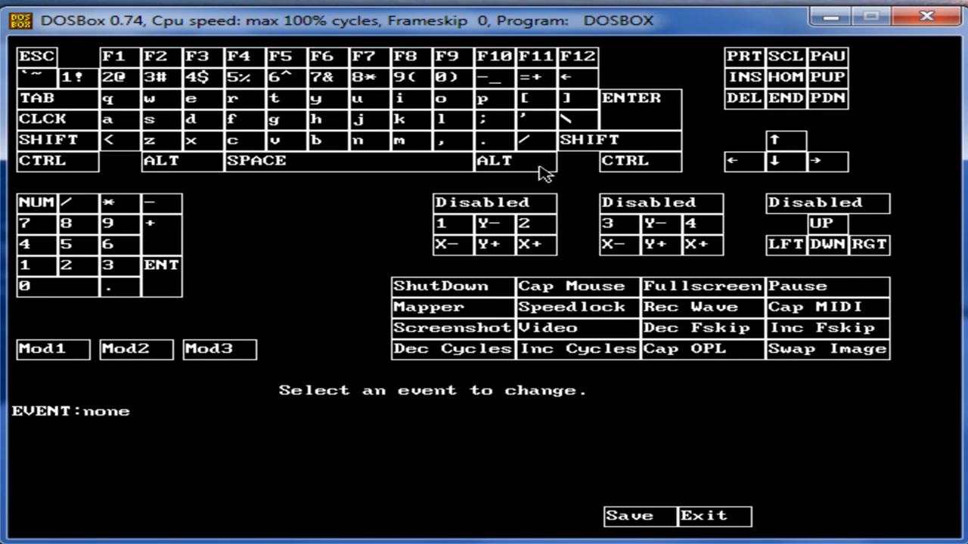
mouse_move(442, 210)
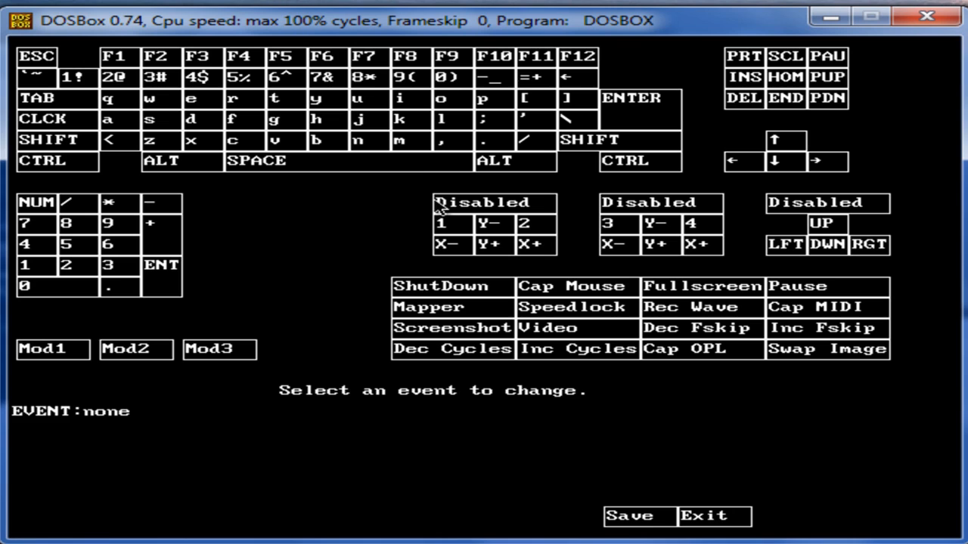
Step: Bind the t event to key a, then select the a key's event to bind it to t
click(358, 99)
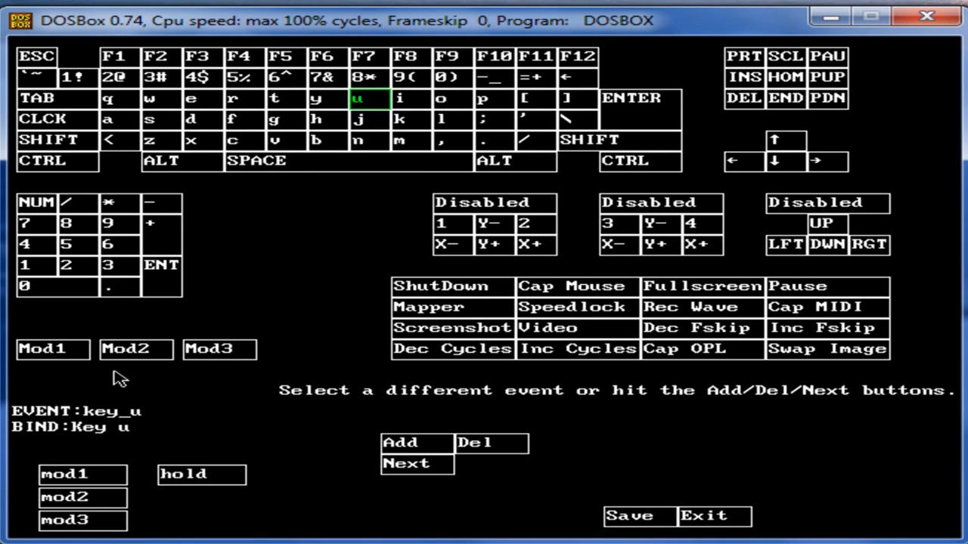
mouse_move(280, 106)
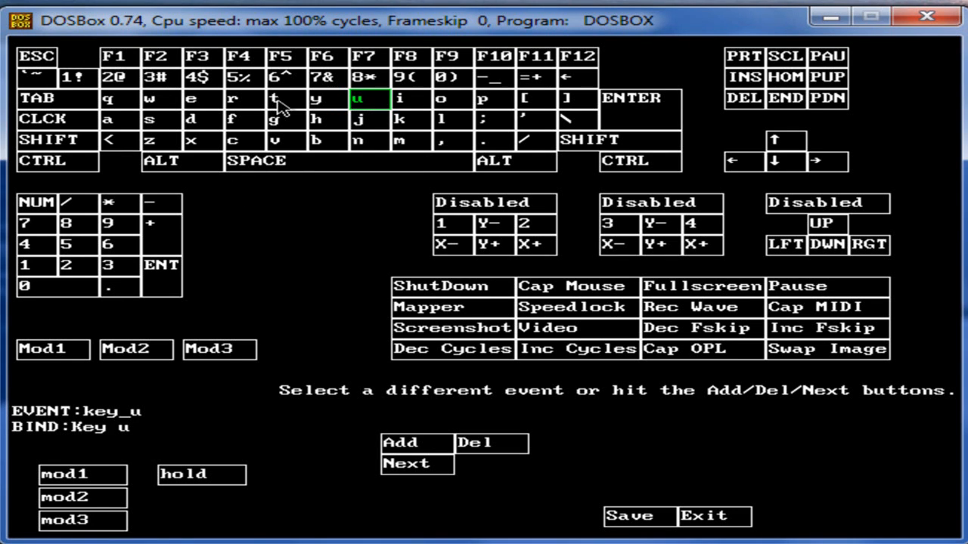
mouse_move(295, 113)
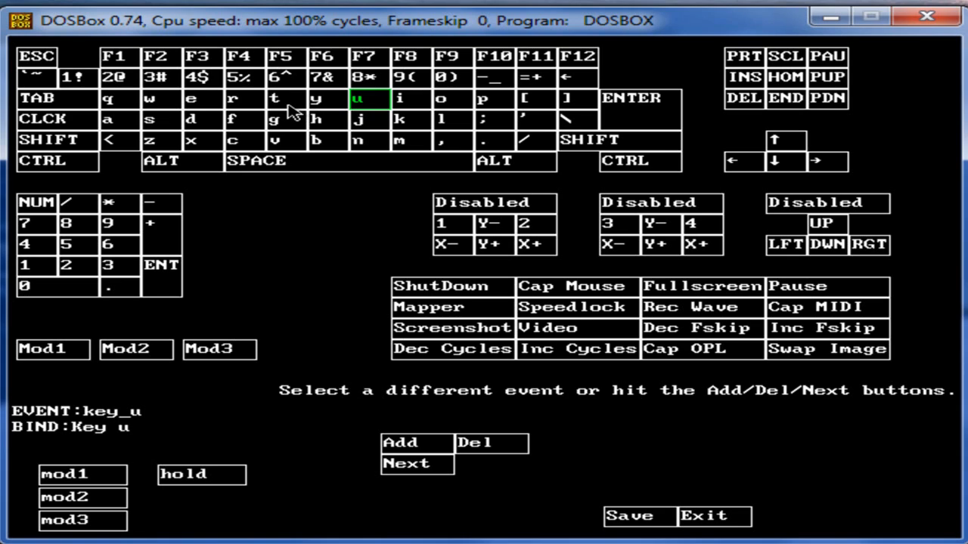
click(287, 98)
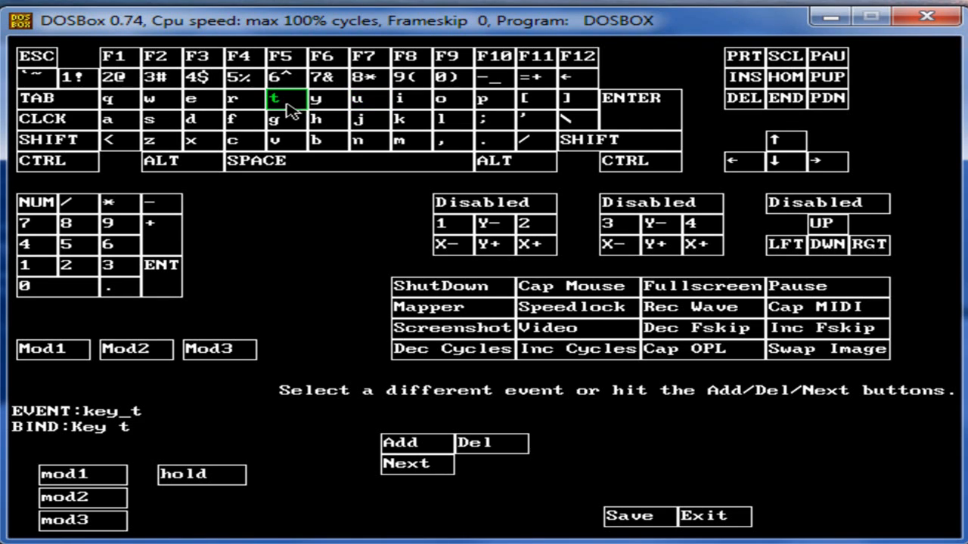
mouse_move(476, 455)
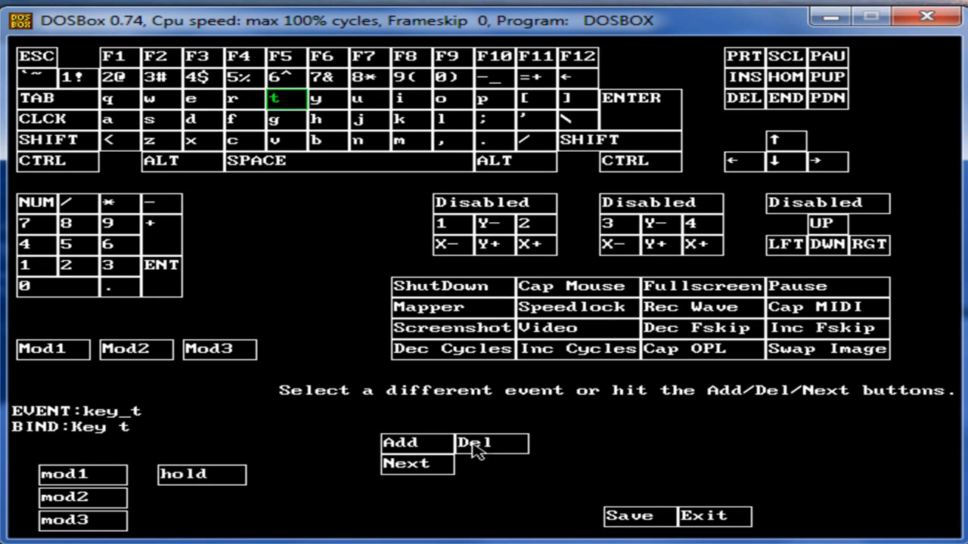
click(404, 443)
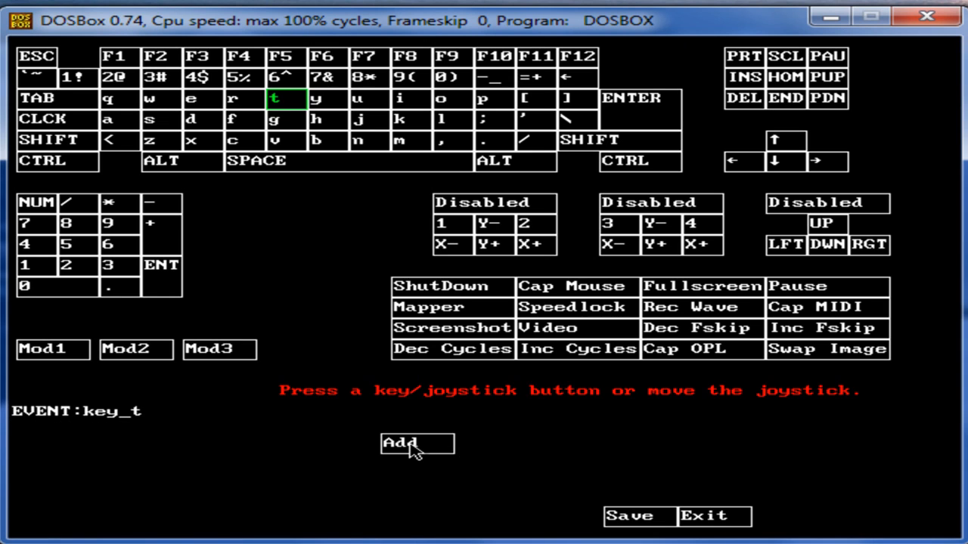
click(409, 444)
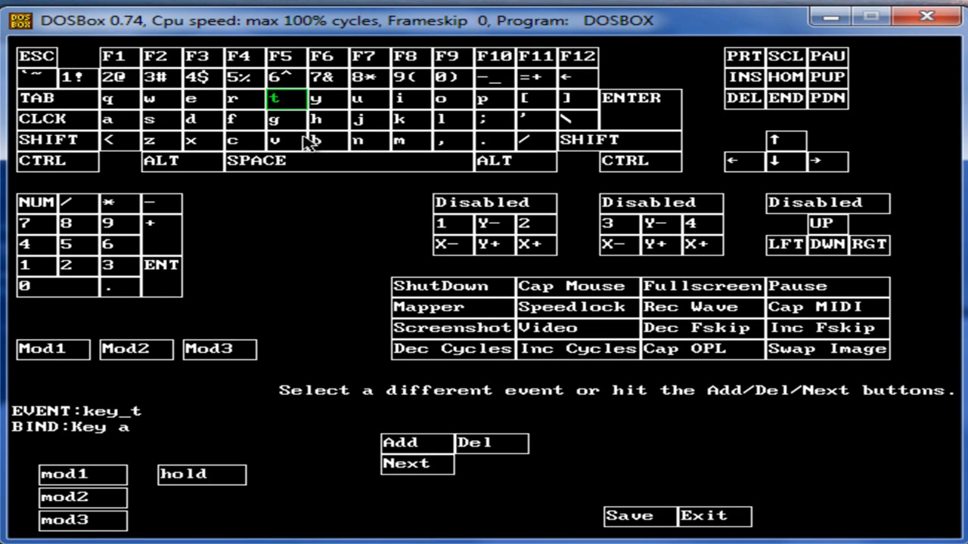
mouse_move(218, 233)
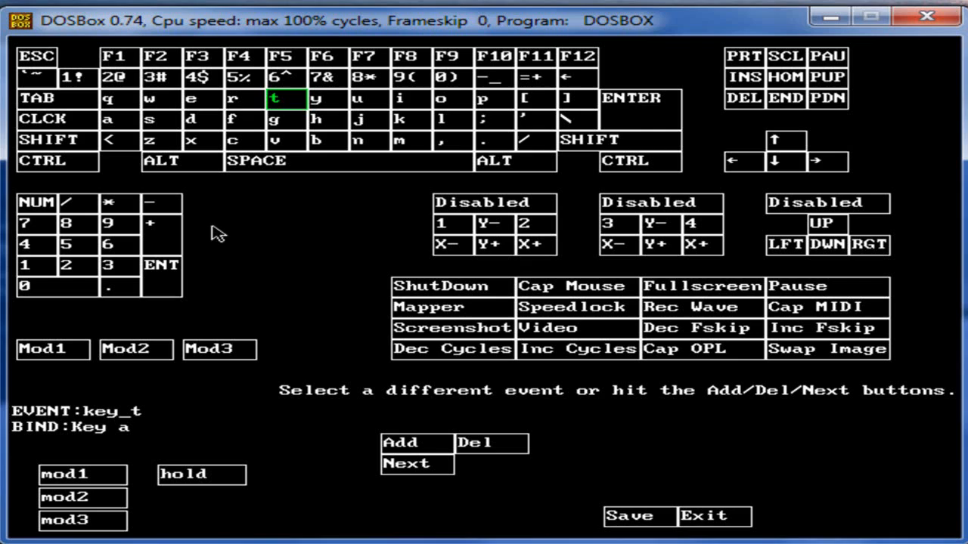
click(109, 119)
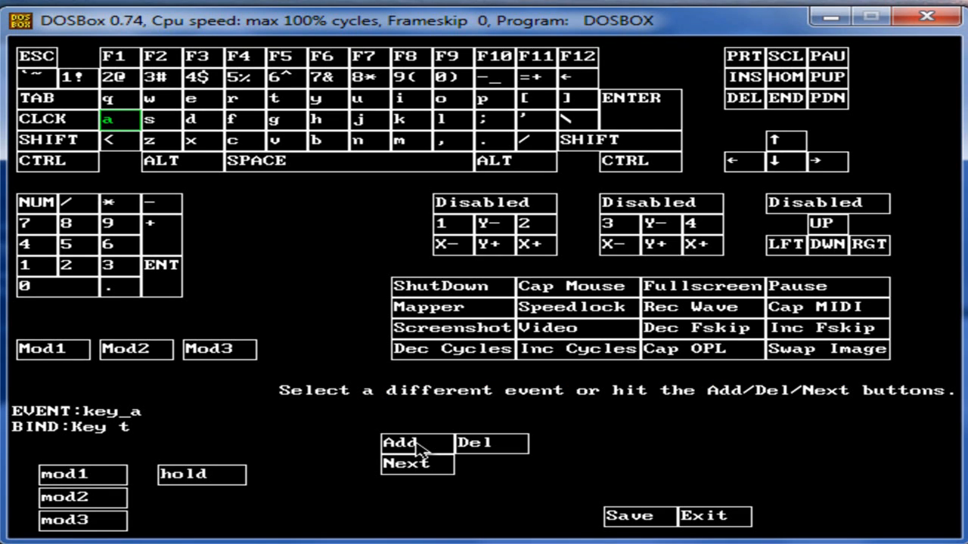
mouse_move(560, 346)
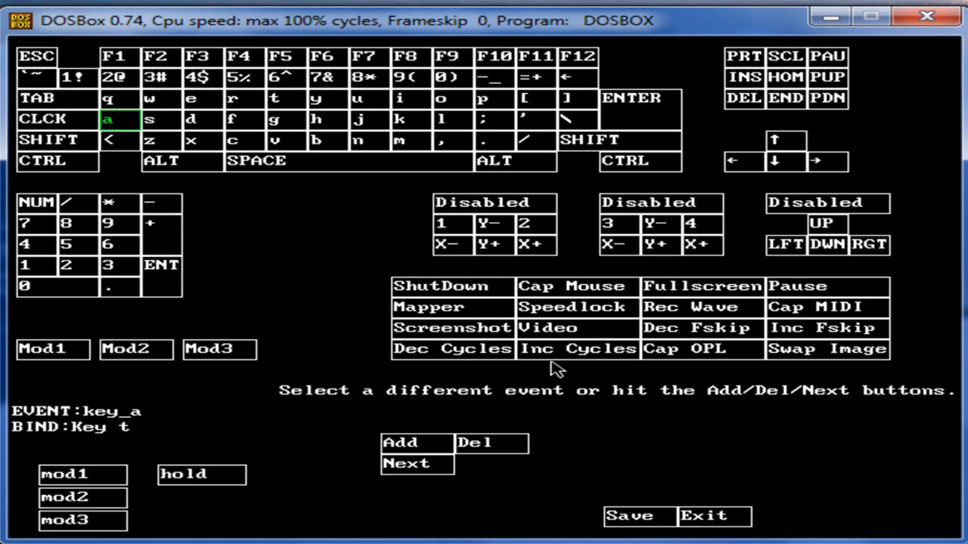
mouse_move(565, 353)
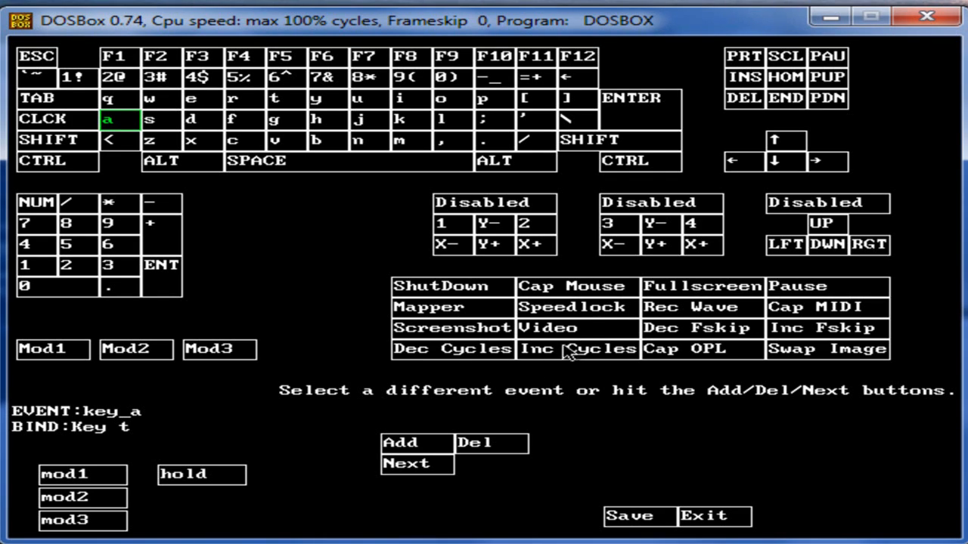
Step: Add the ] key as a binding for the video recording event in the mapper
click(547, 327)
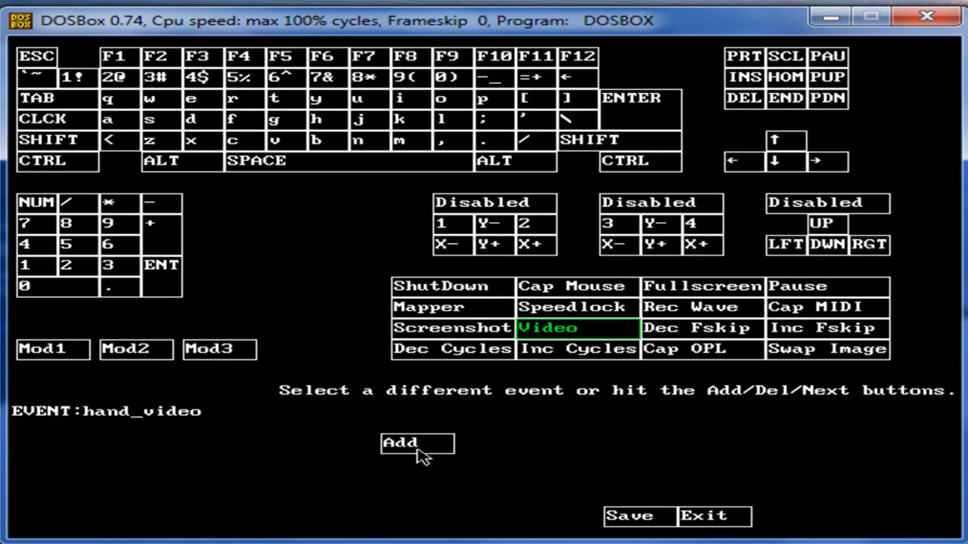
click(413, 444)
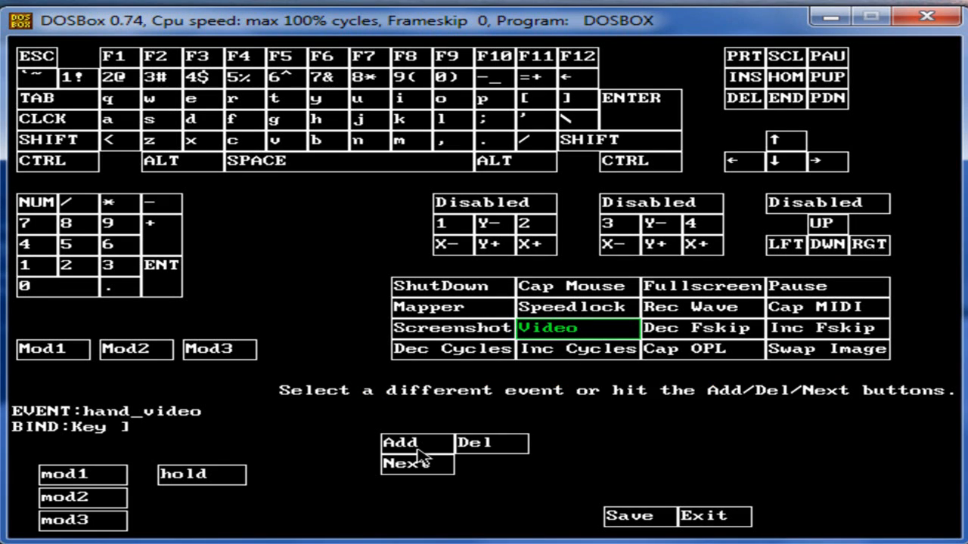
click(818, 307)
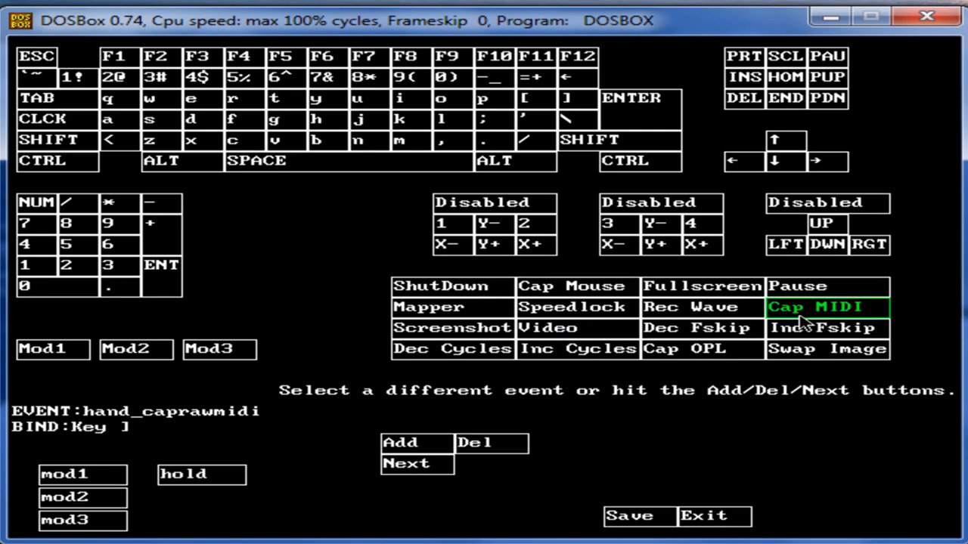
mouse_move(471, 466)
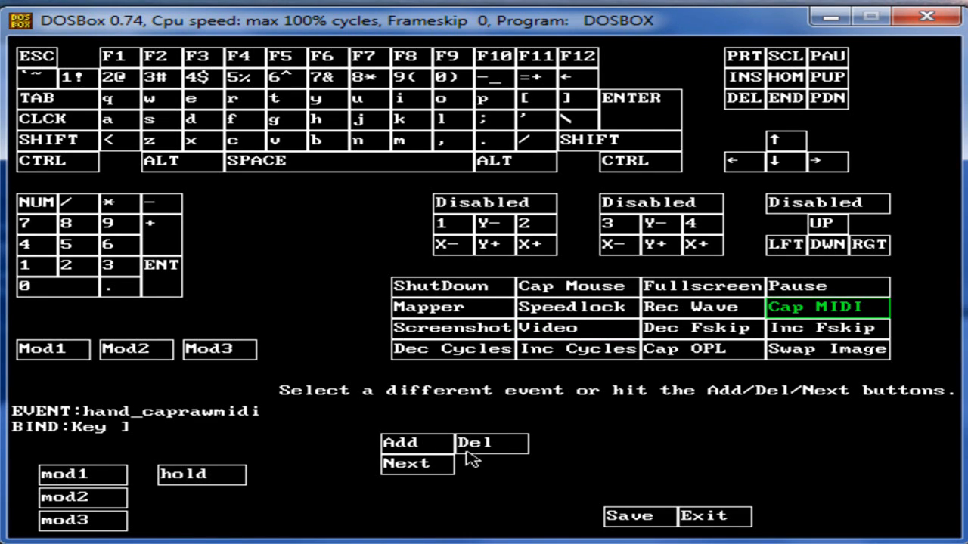
mouse_move(432, 460)
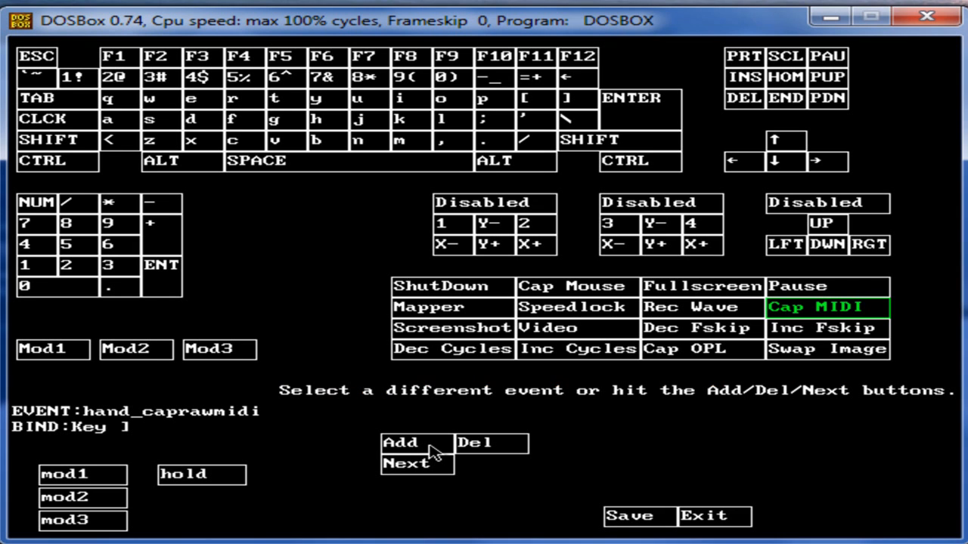
mouse_move(643, 537)
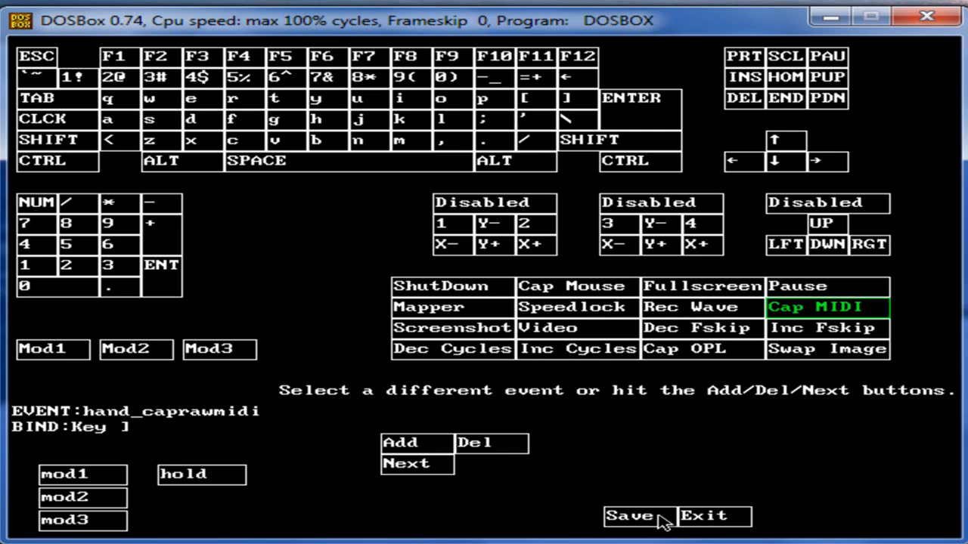
mouse_move(650, 529)
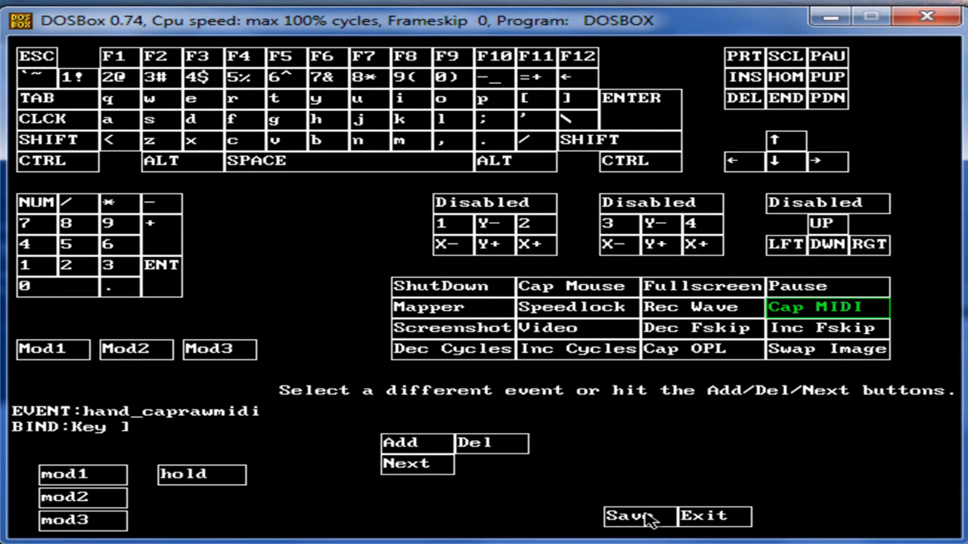
mouse_move(669, 523)
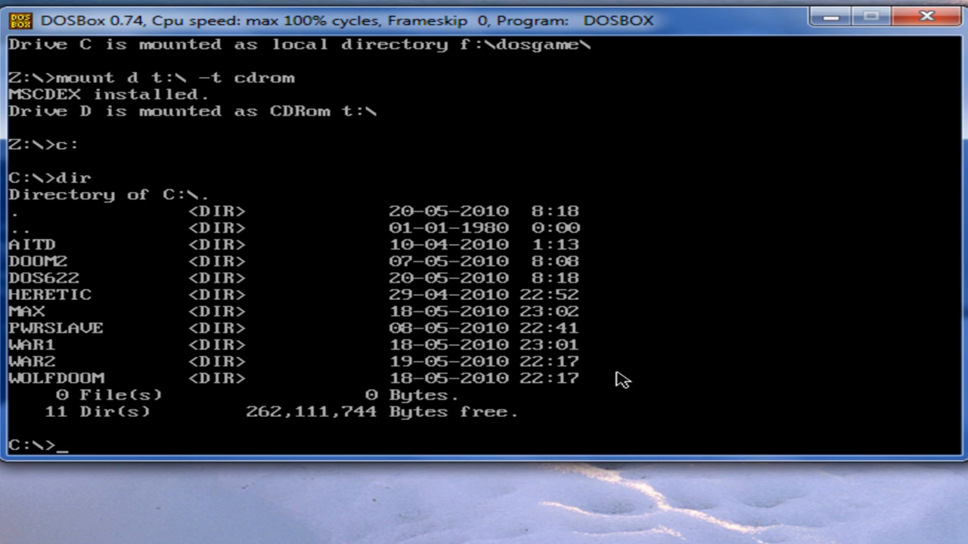
Step: Switch to drive C, change into the DOOM2 folder and run doom
text(c)
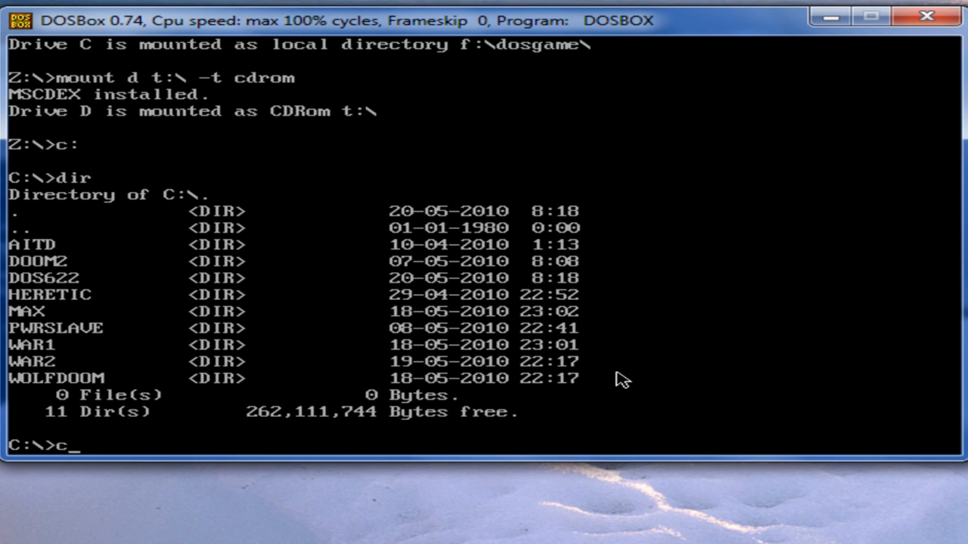
text(d doom2)
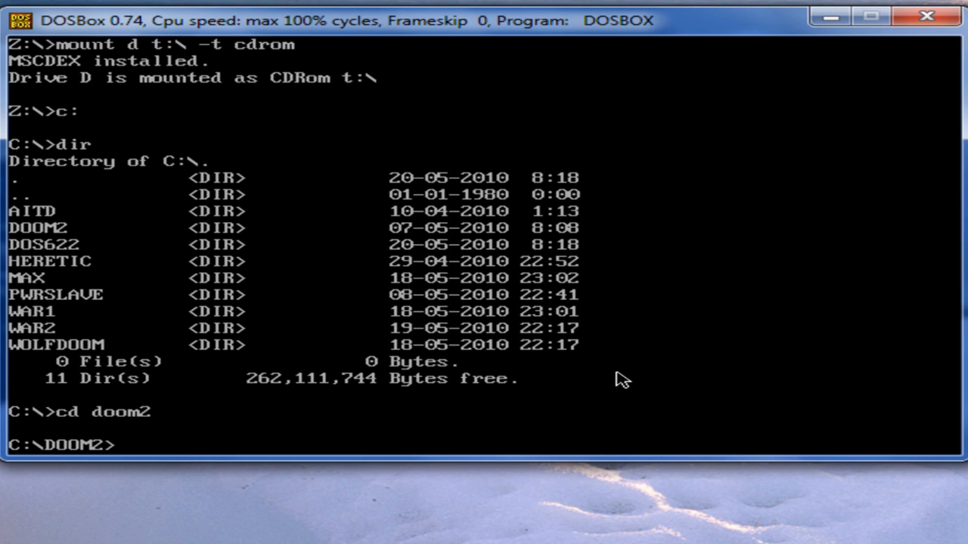
text(doom)
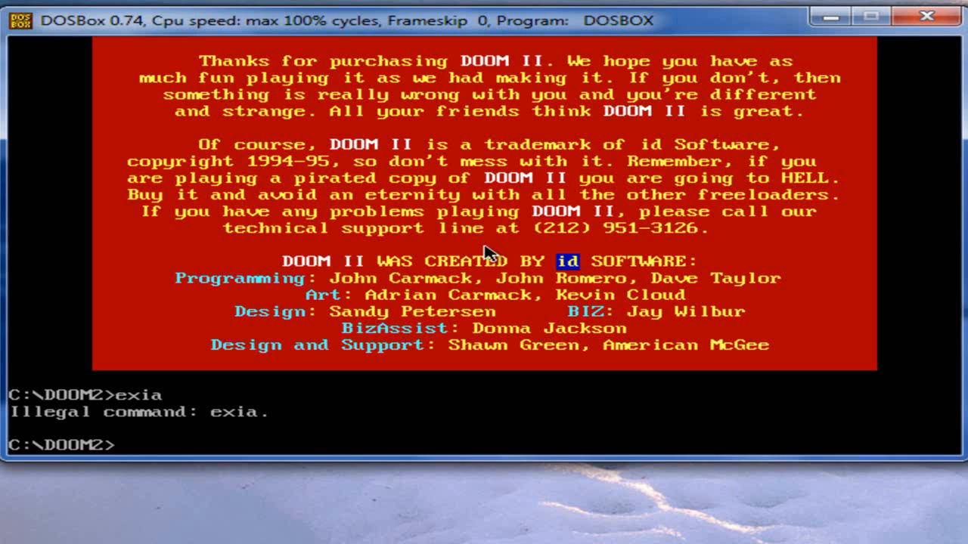
Step: Attempt exit commands at the C:\DOOM2 prompt, then close the DOSBox window
text(exia)
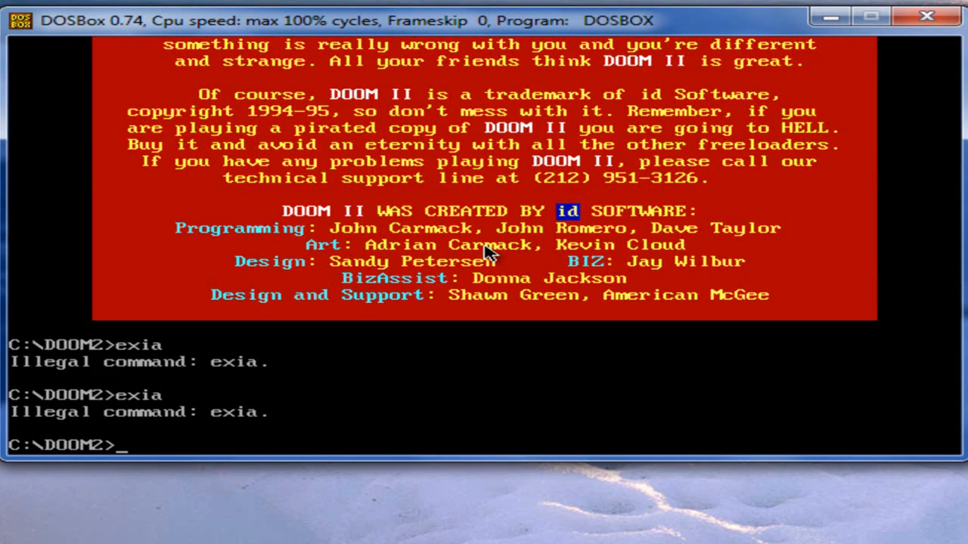
text(ex)
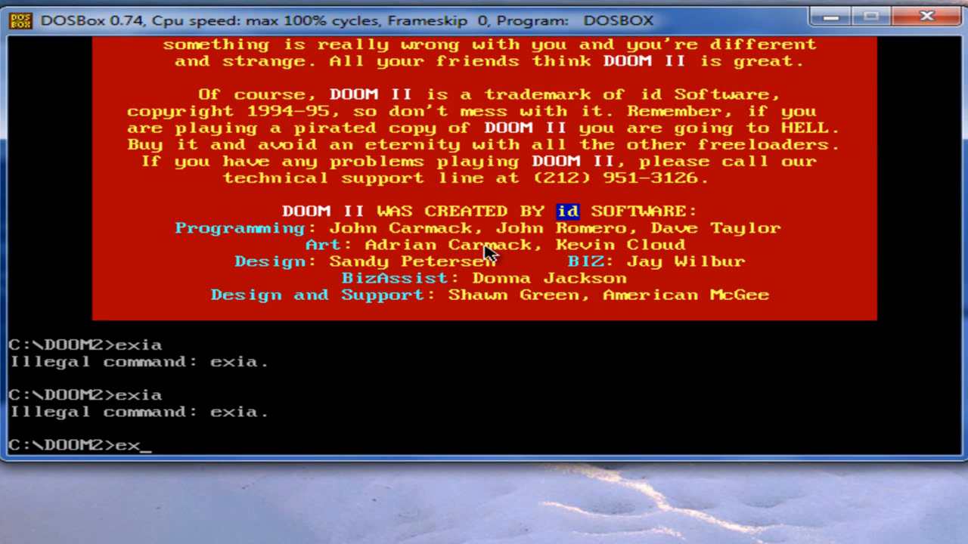
click(921, 16)
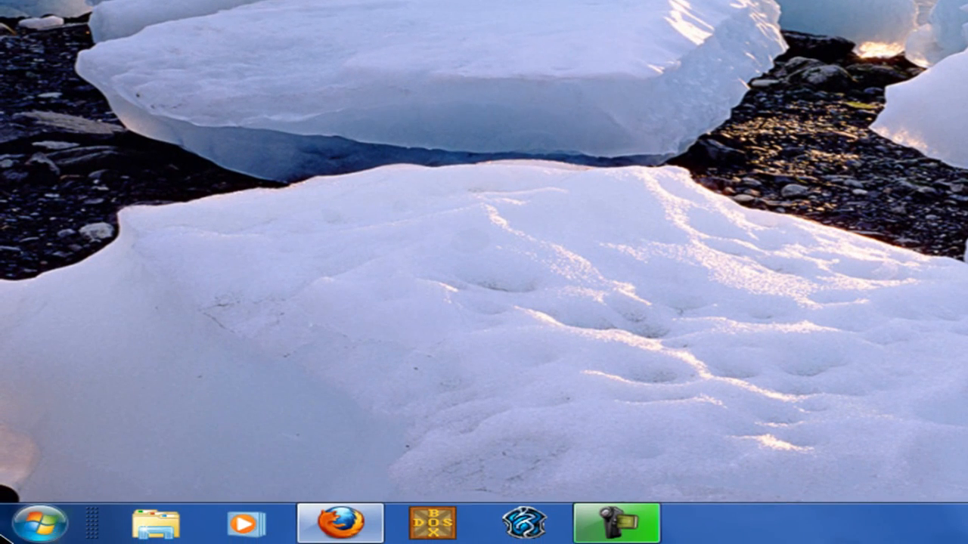
Step: Open the Screenshots & Recordings capture folder from All Programs > DOSBox-0.74 > Extras, showing doom2_000.avi
click(36, 518)
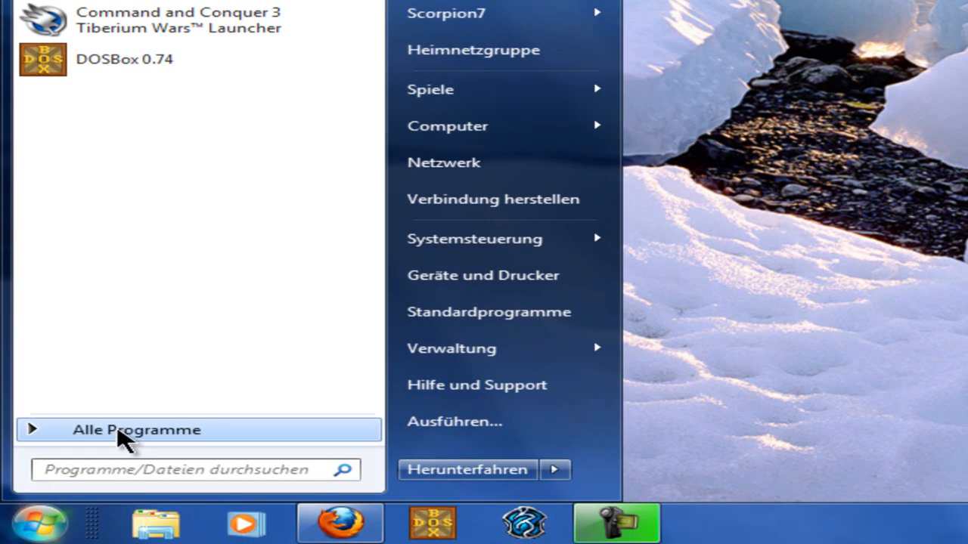
click(137, 430)
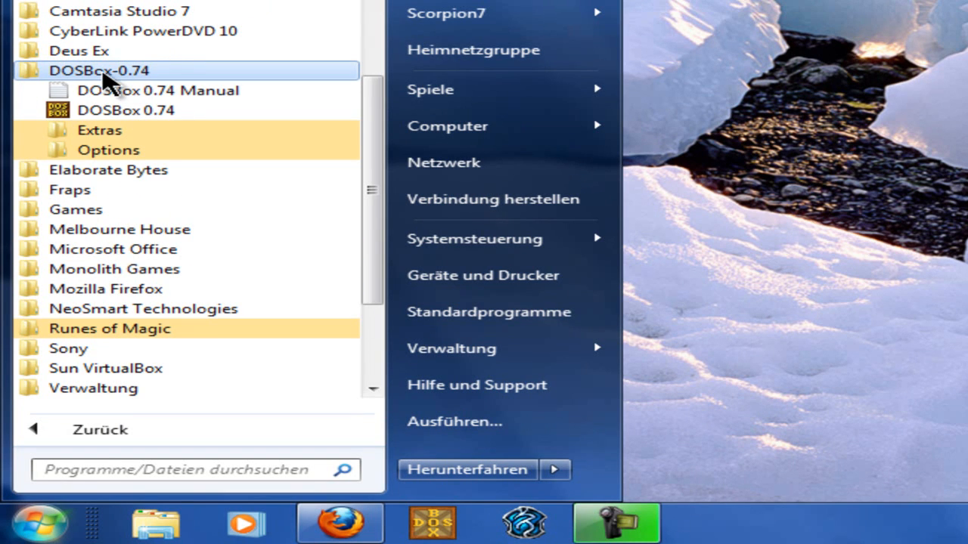
click(99, 130)
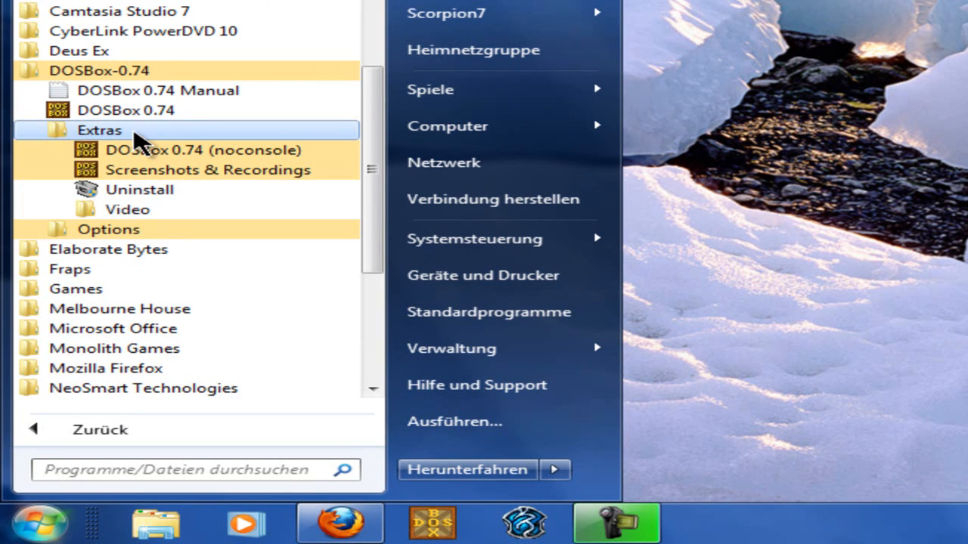
click(128, 209)
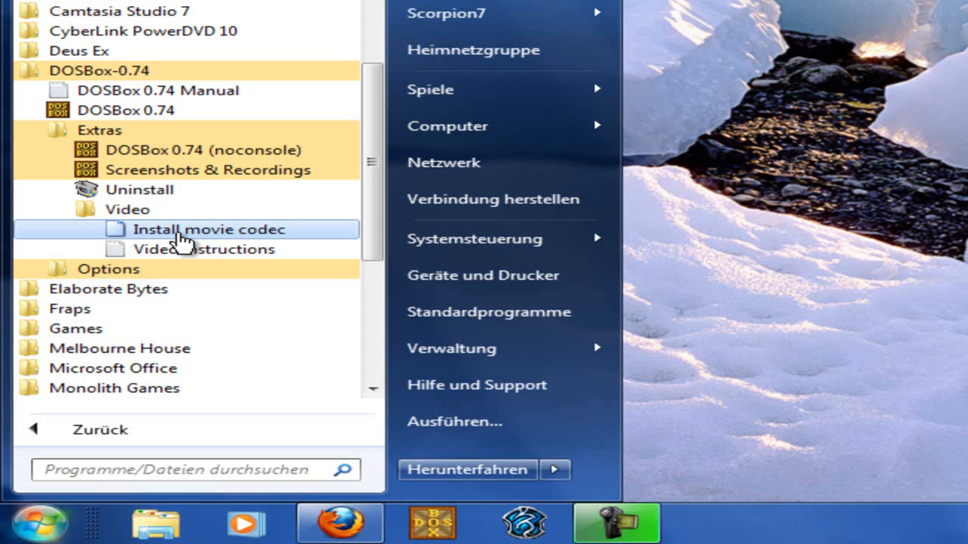
mouse_move(180, 241)
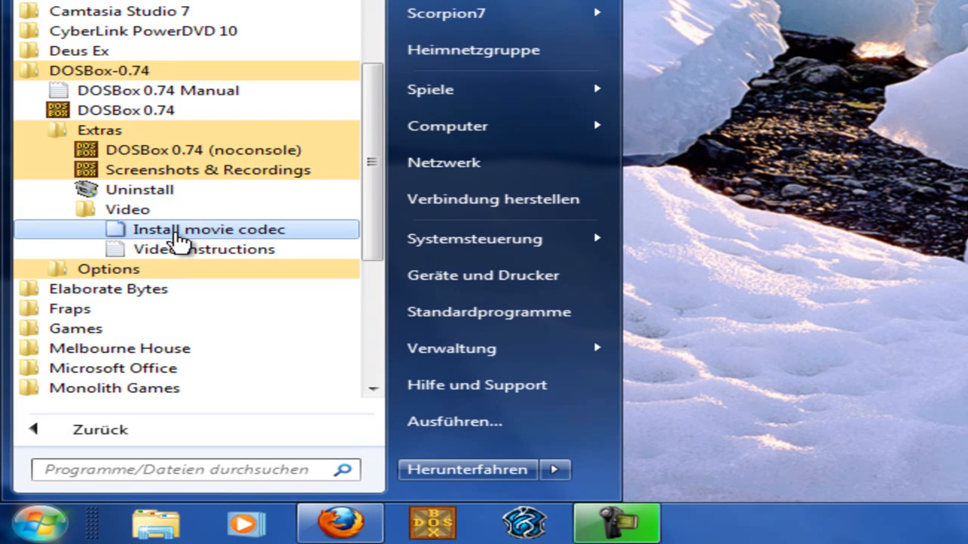
right_click(181, 229)
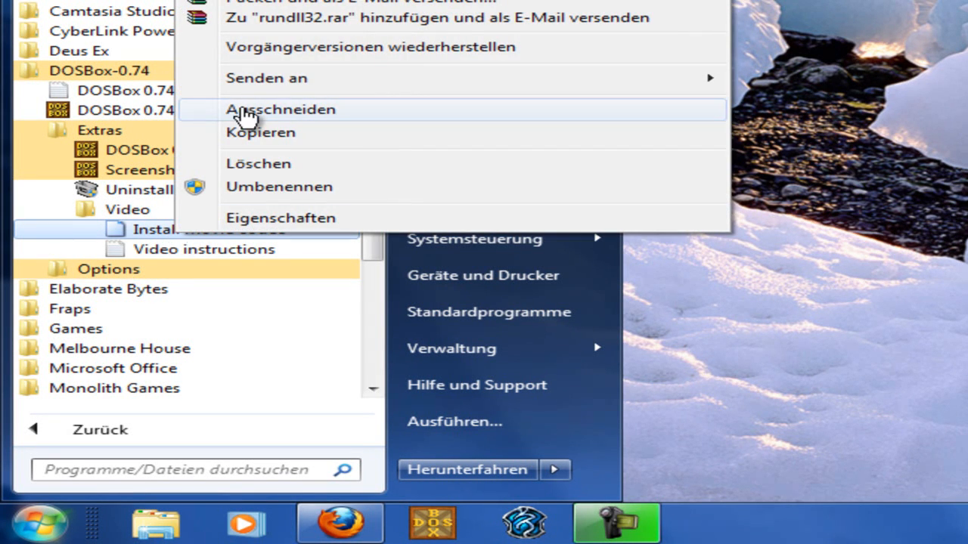
mouse_move(125, 144)
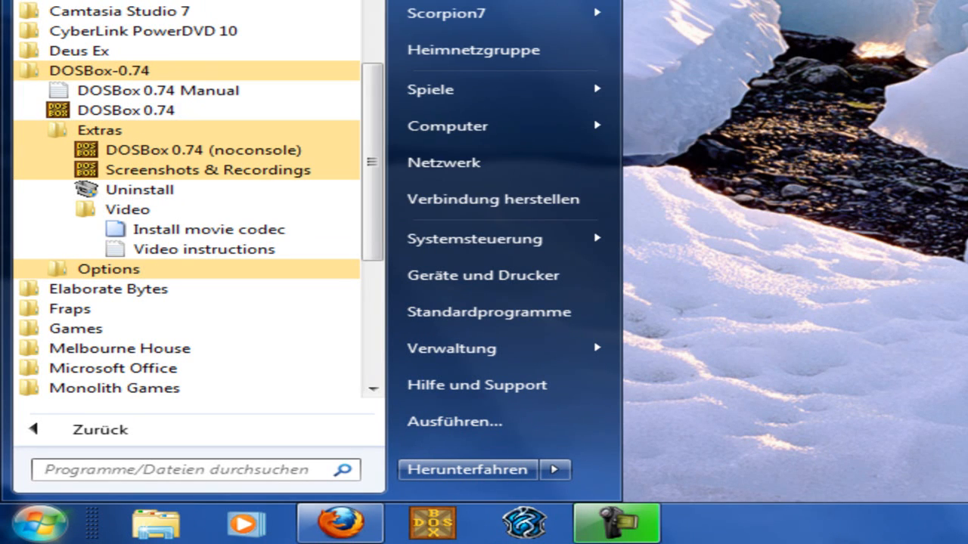
mouse_move(159, 185)
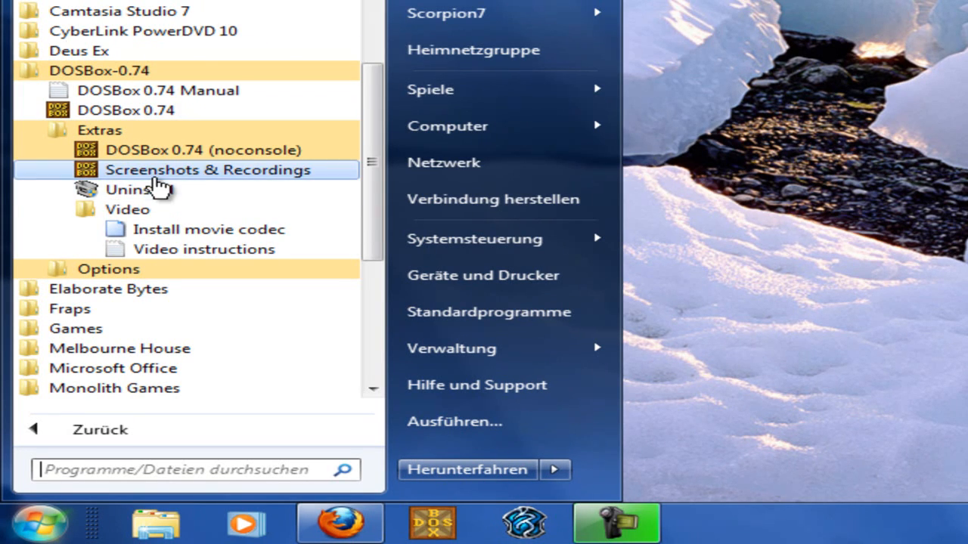
click(207, 169)
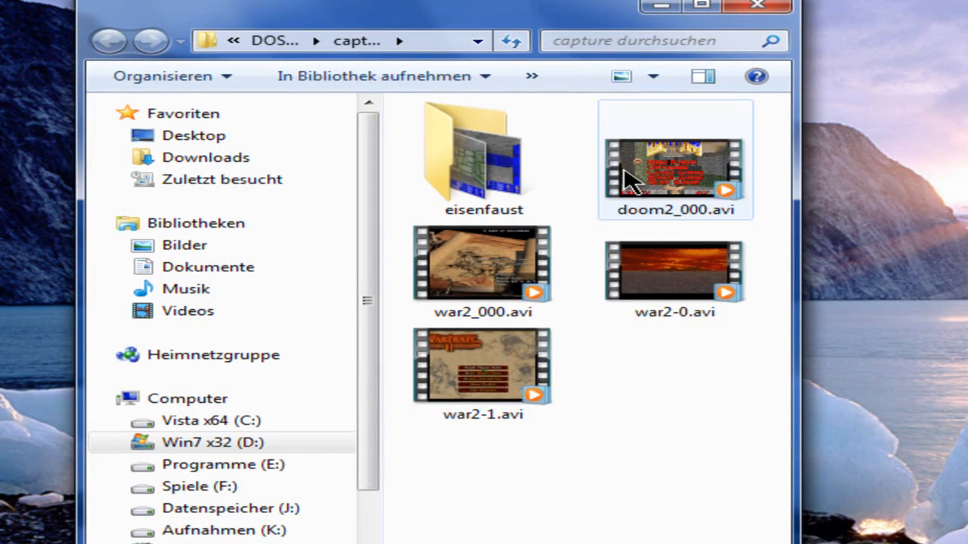
double_click(662, 162)
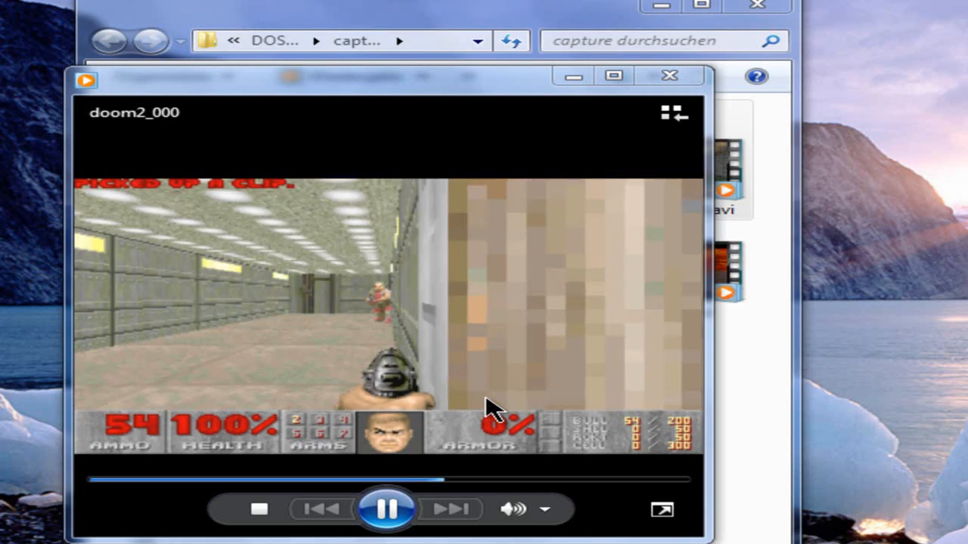
click(667, 76)
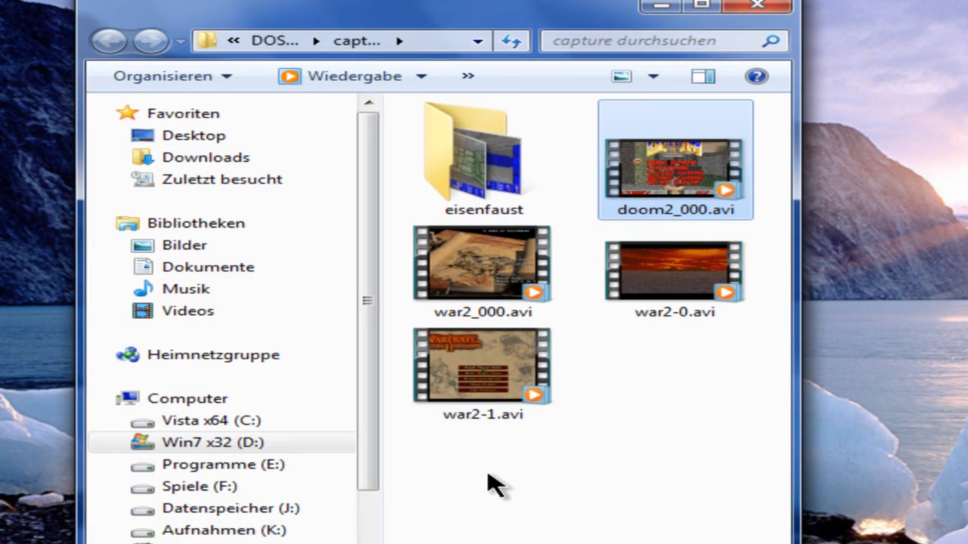